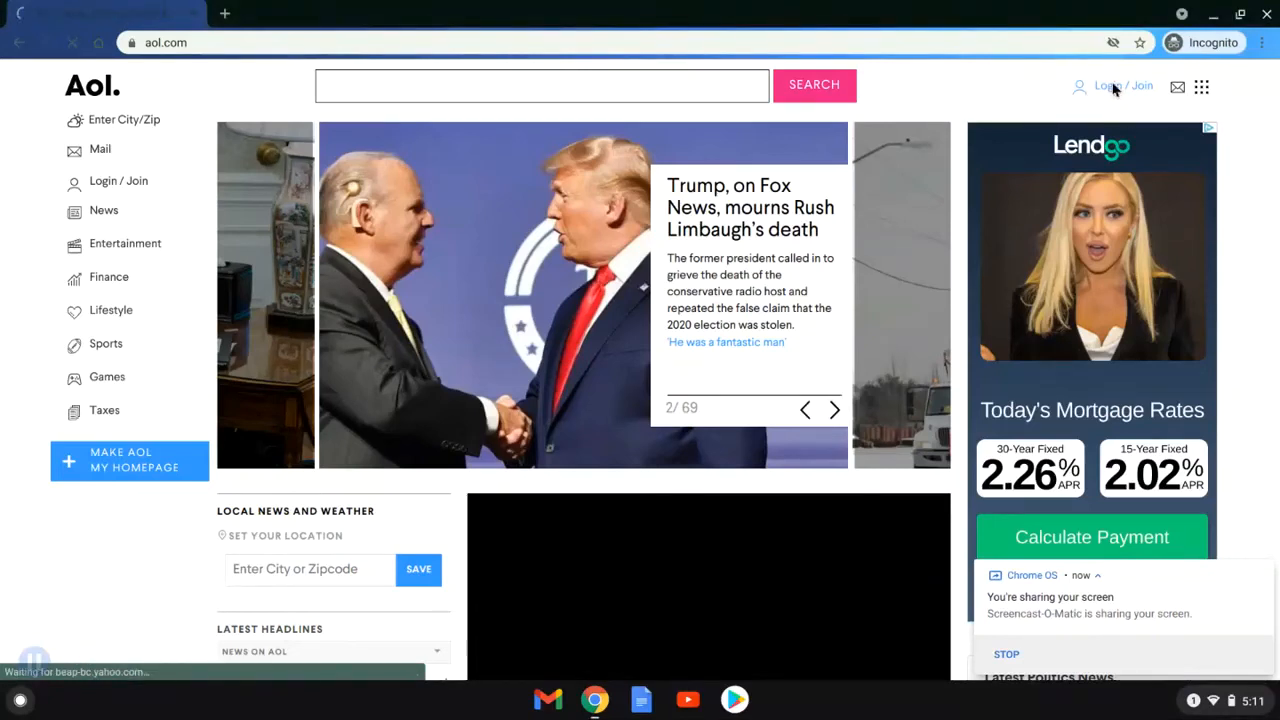
{"action": "left_click", "coordinate": [1110, 85]}
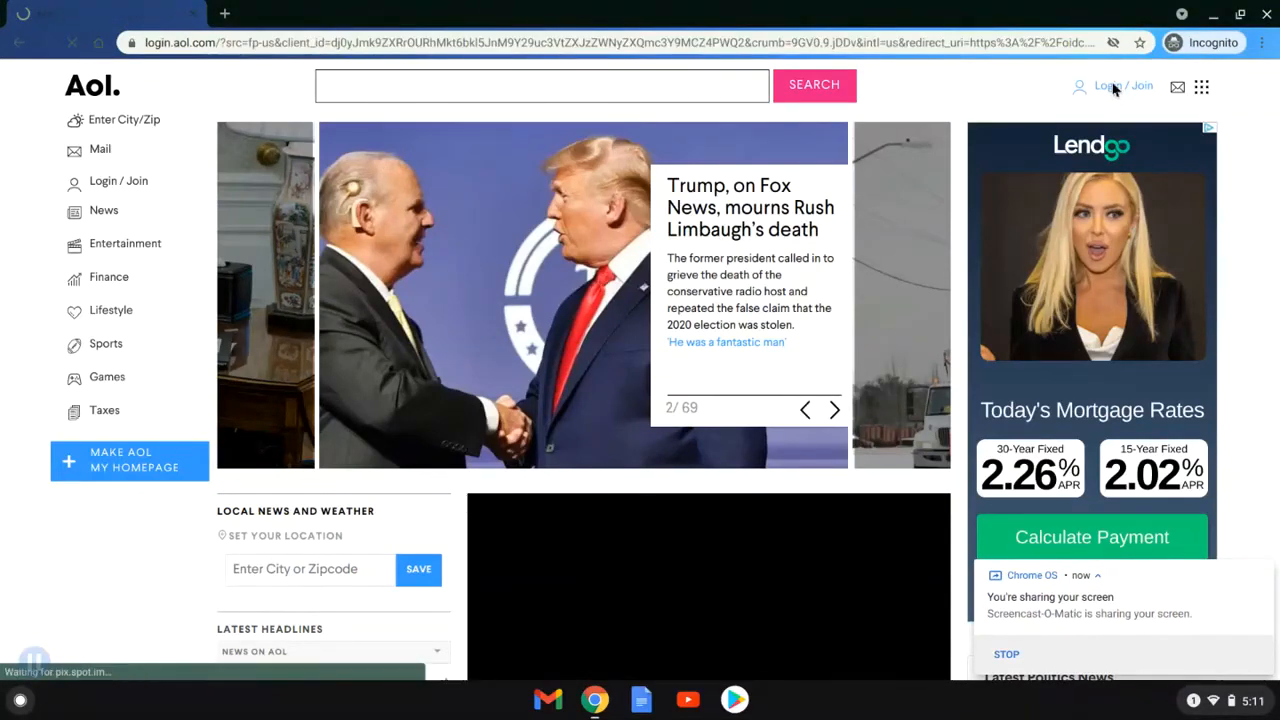
{"action": "left_click", "coordinate": [1122, 85]}
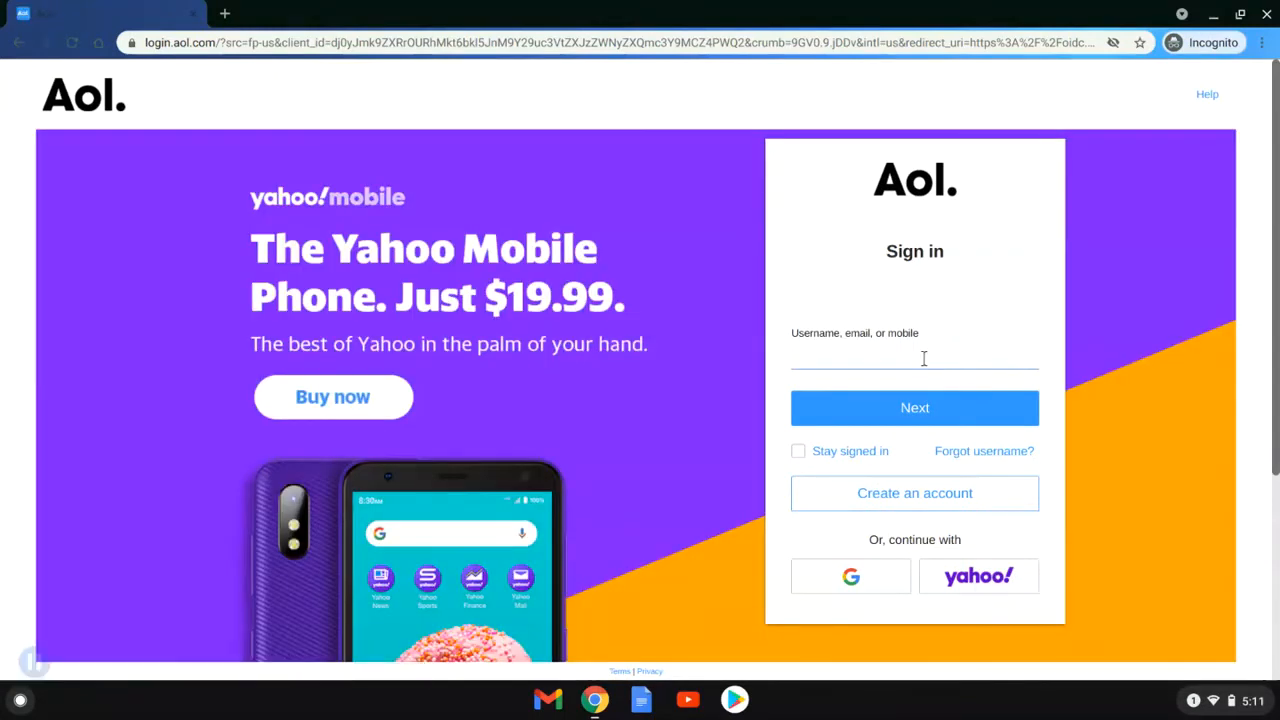
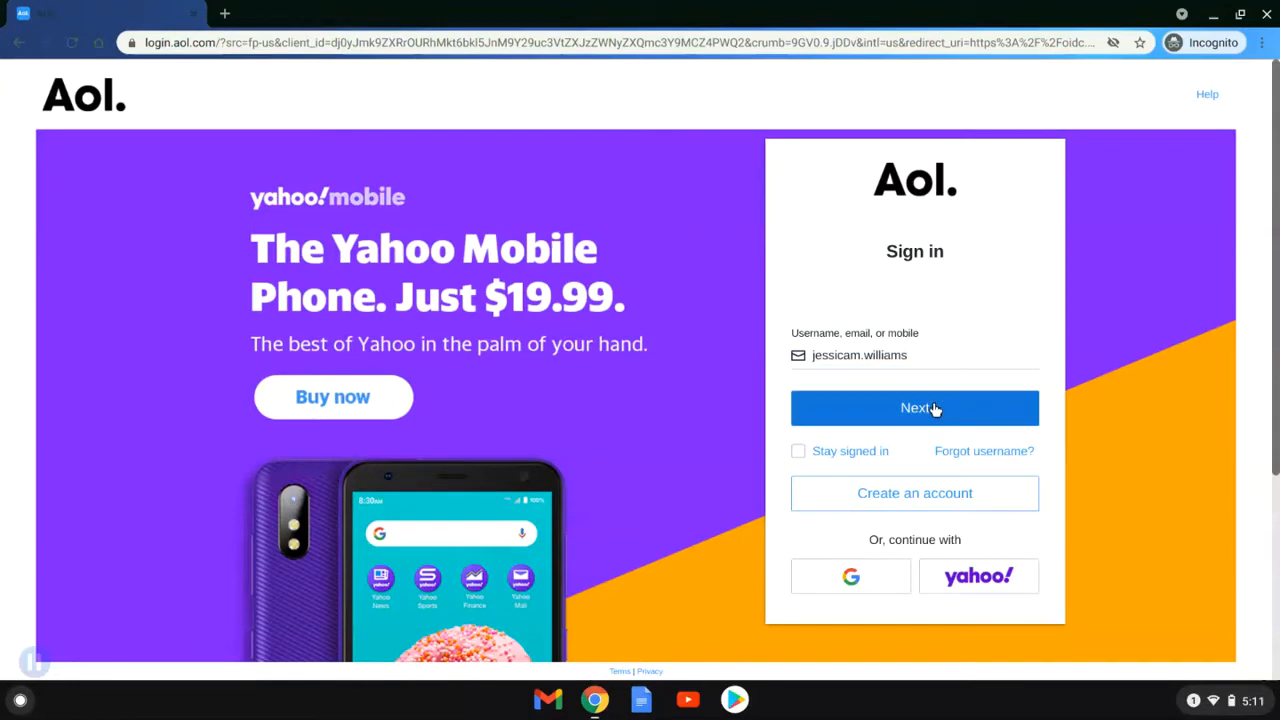
Submit the username, choose Forgot password, and request more verification options.
{"action": "left_click", "coordinate": [914, 408]}
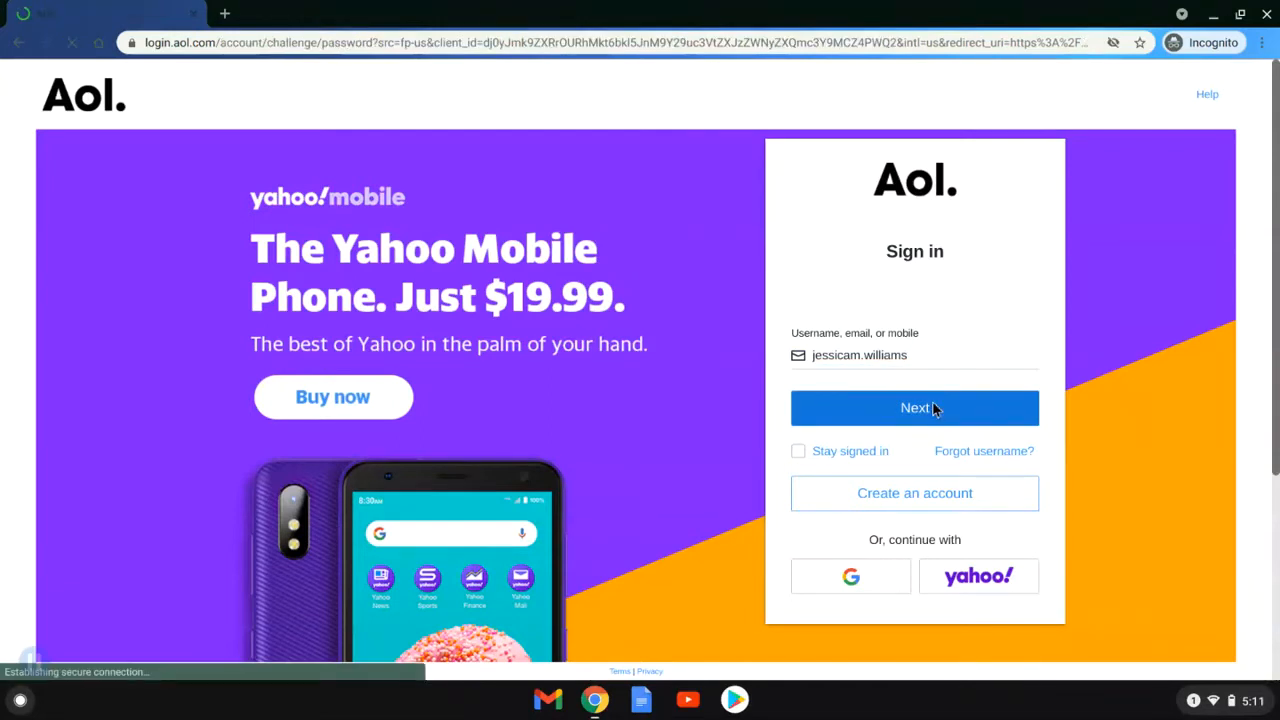
{"action": "left_click", "coordinate": [914, 408]}
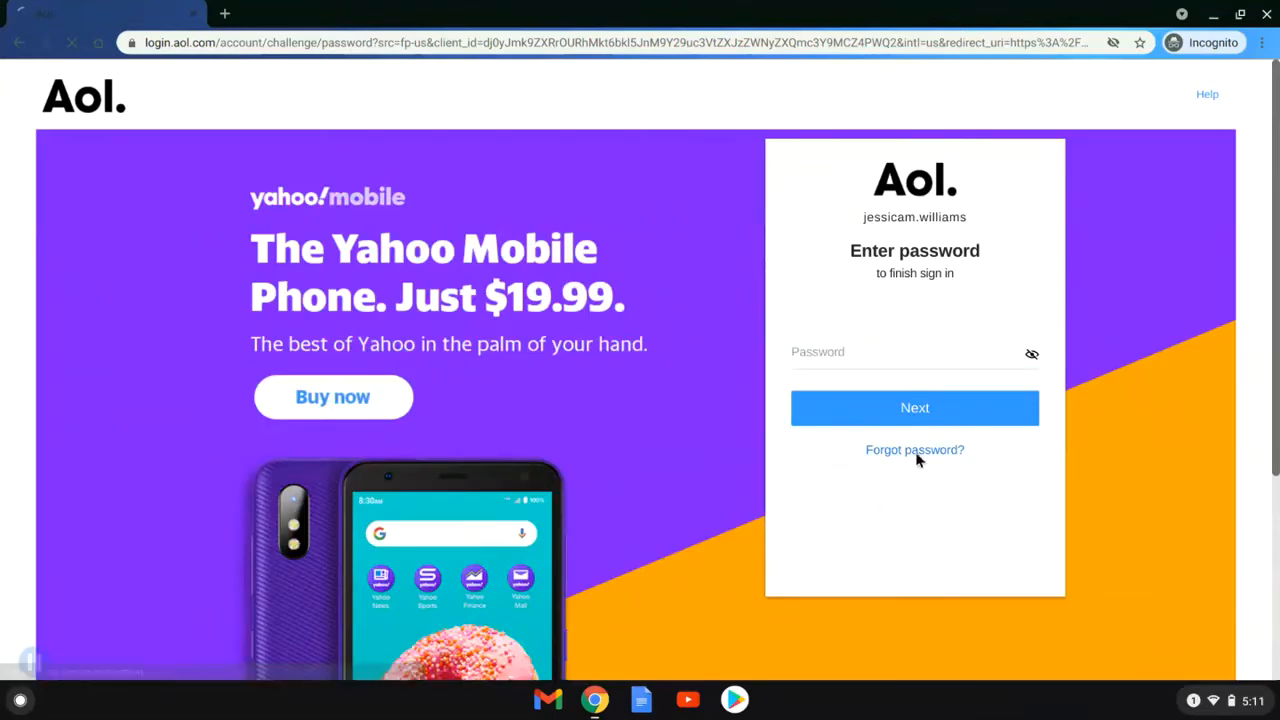
{"action": "left_click", "coordinate": [915, 450]}
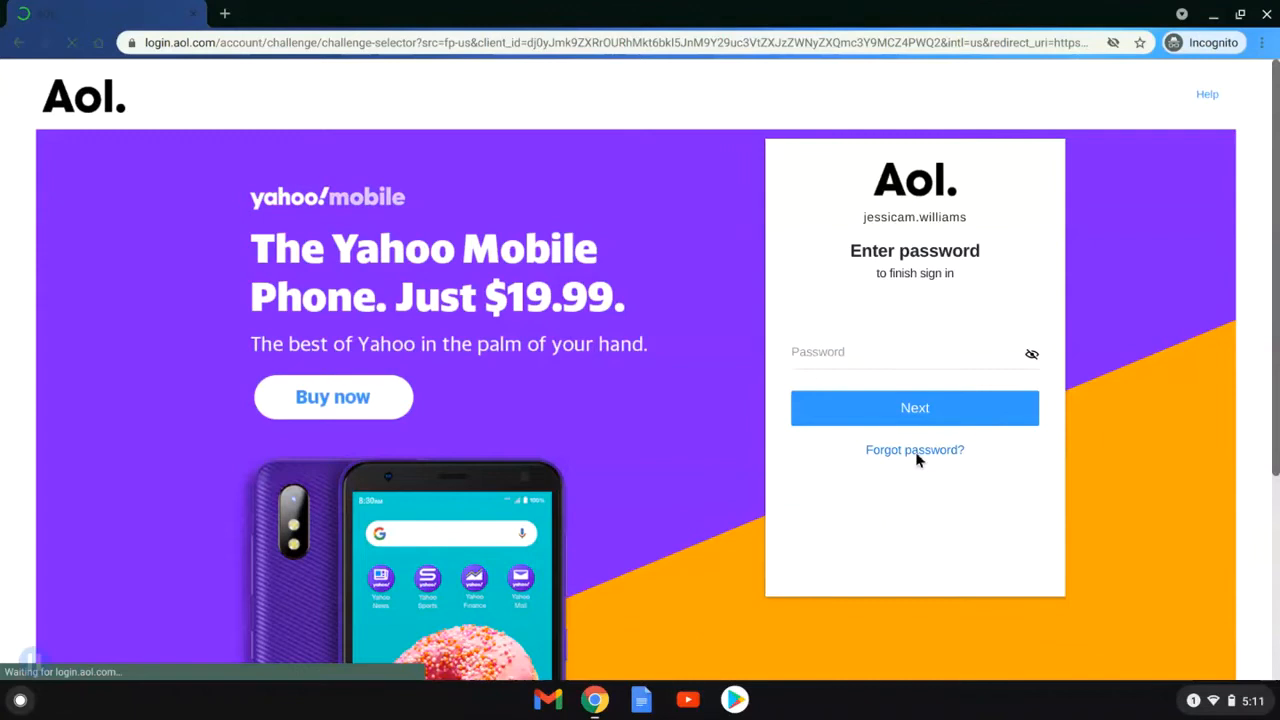
{"action": "left_click", "coordinate": [915, 450]}
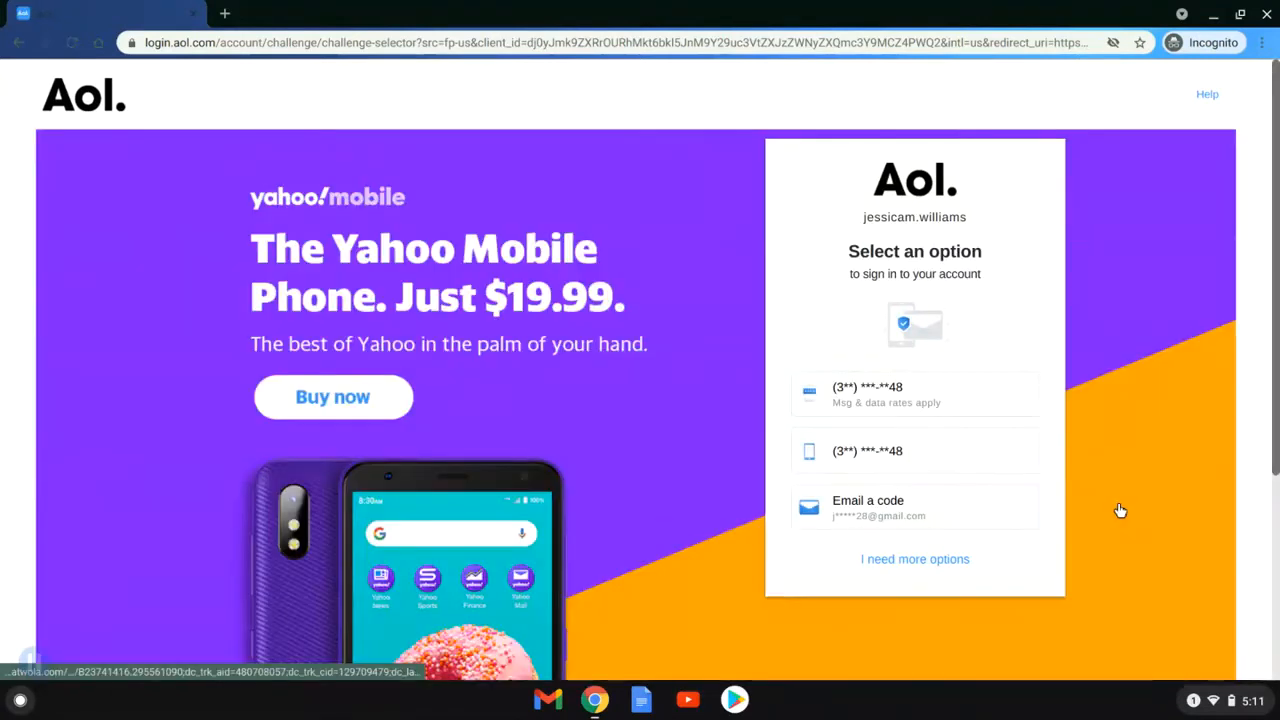
{"action": "mouse_move", "coordinate": [976, 559]}
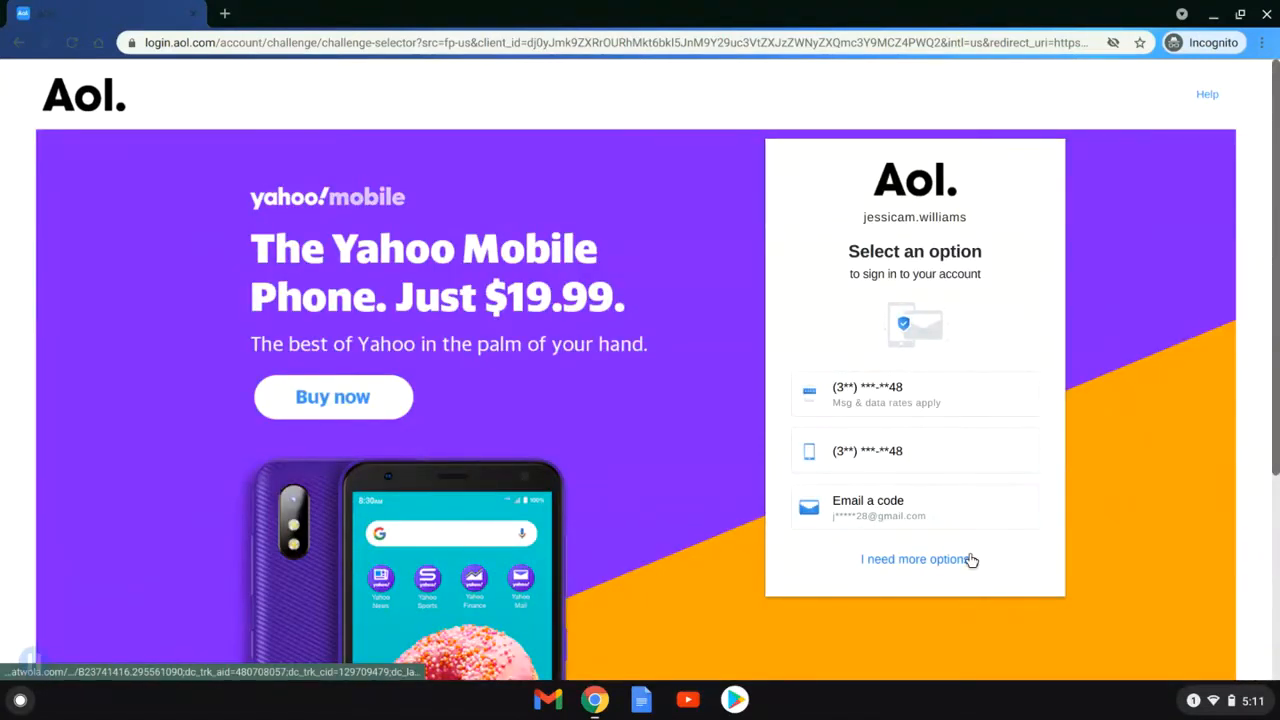
{"action": "left_click", "coordinate": [914, 559]}
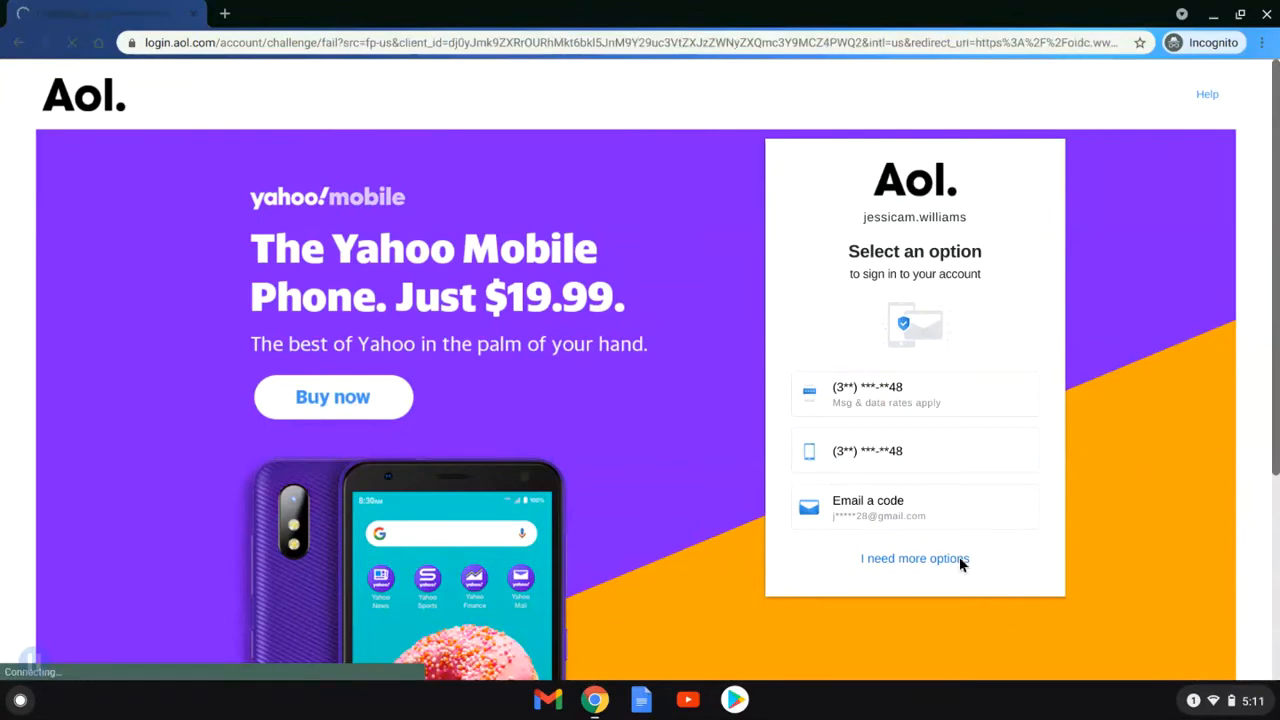
Leave the 'can't recover online' Uh-oh page for the AOL Help Site.
{"action": "left_click", "coordinate": [914, 559]}
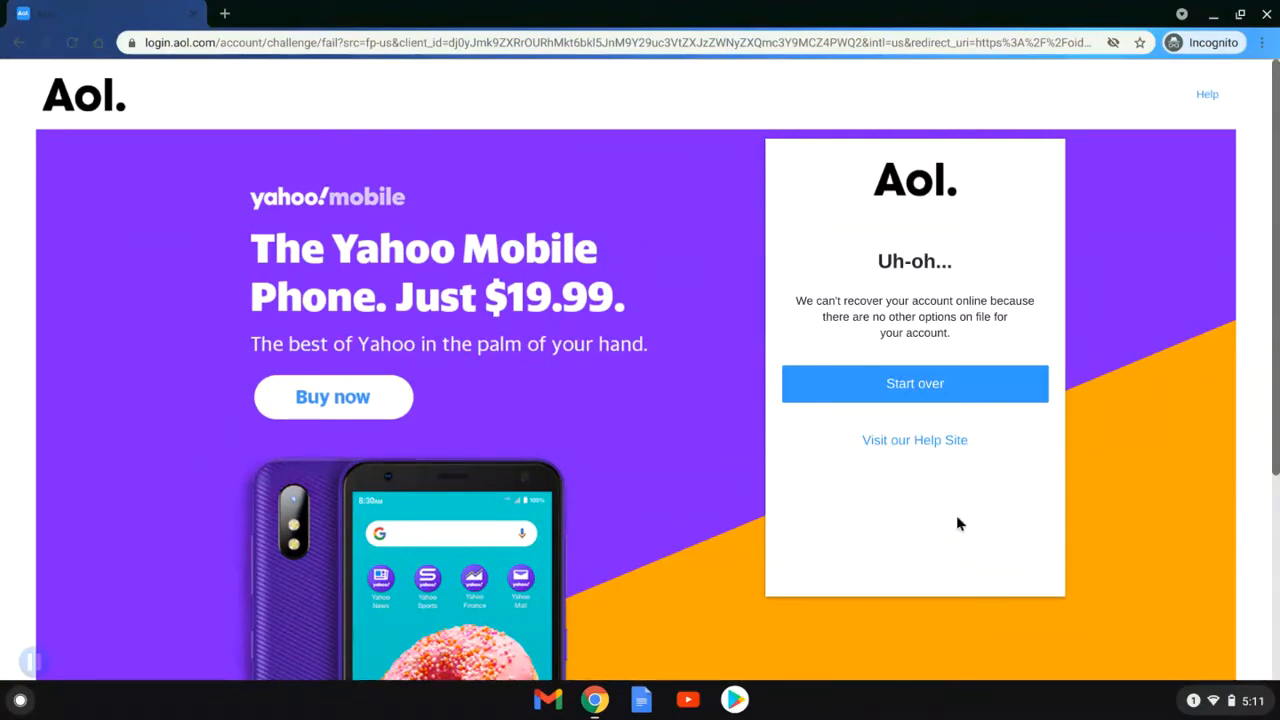
{"action": "mouse_move", "coordinate": [962, 523]}
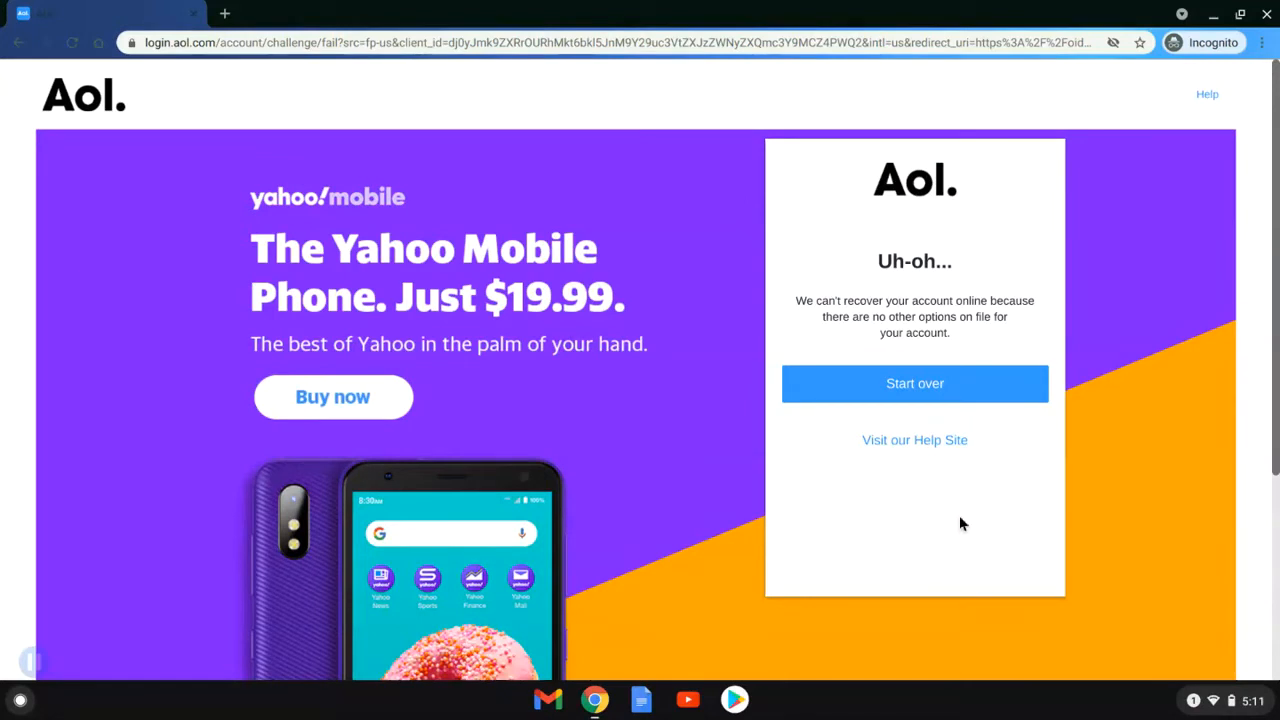
{"action": "mouse_move", "coordinate": [960, 511]}
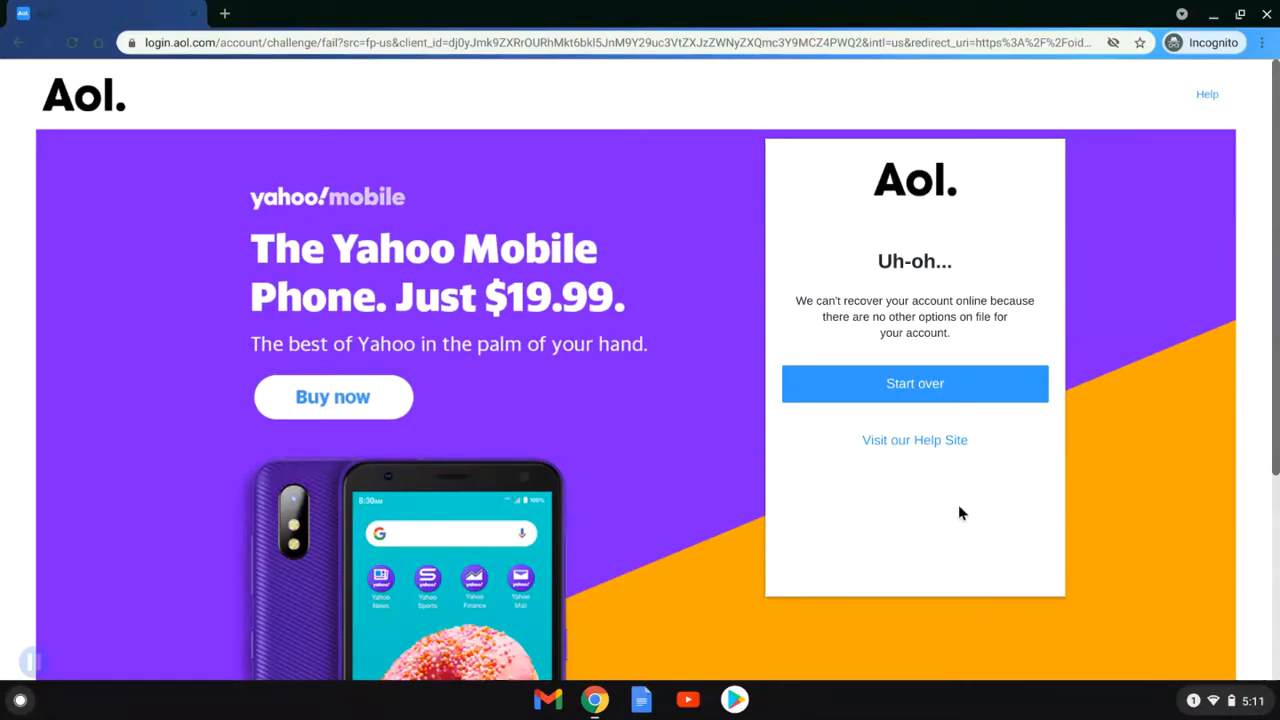
{"action": "mouse_move", "coordinate": [924, 448]}
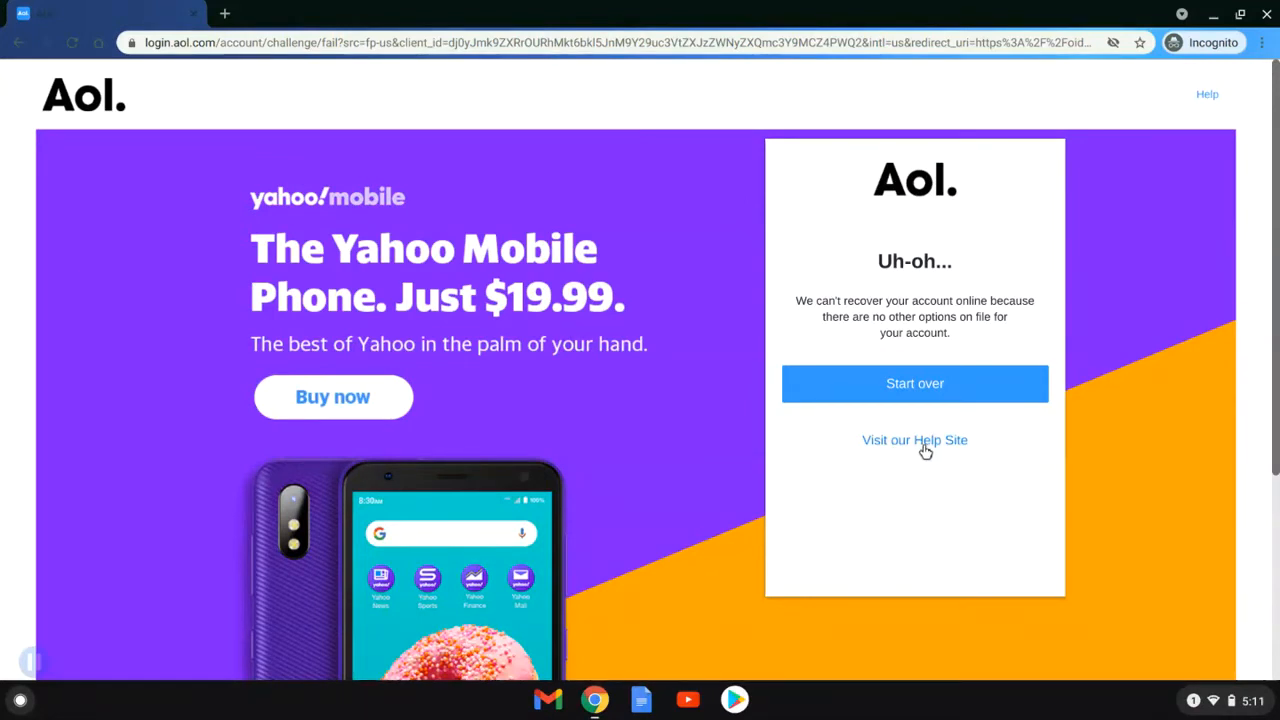
{"action": "left_click", "coordinate": [914, 440]}
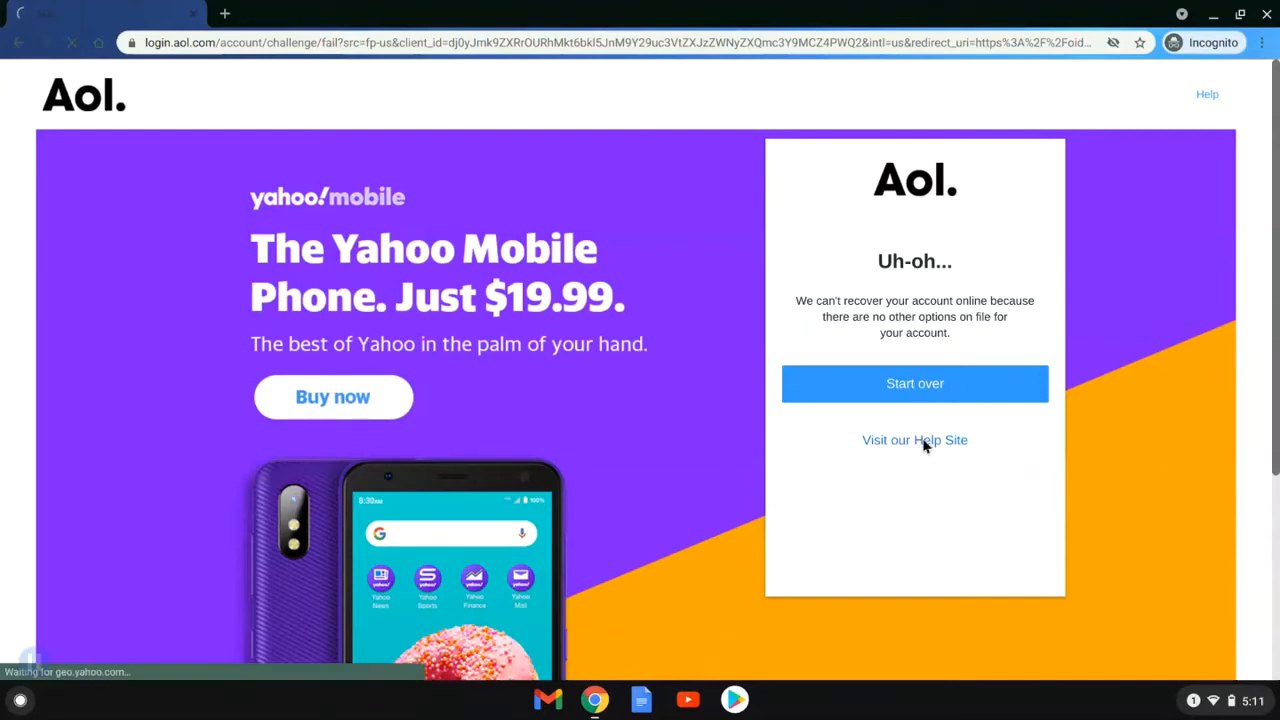
Scroll help.aol.com down to the Recommended For You cards, including Password Help.
{"action": "left_click", "coordinate": [914, 440]}
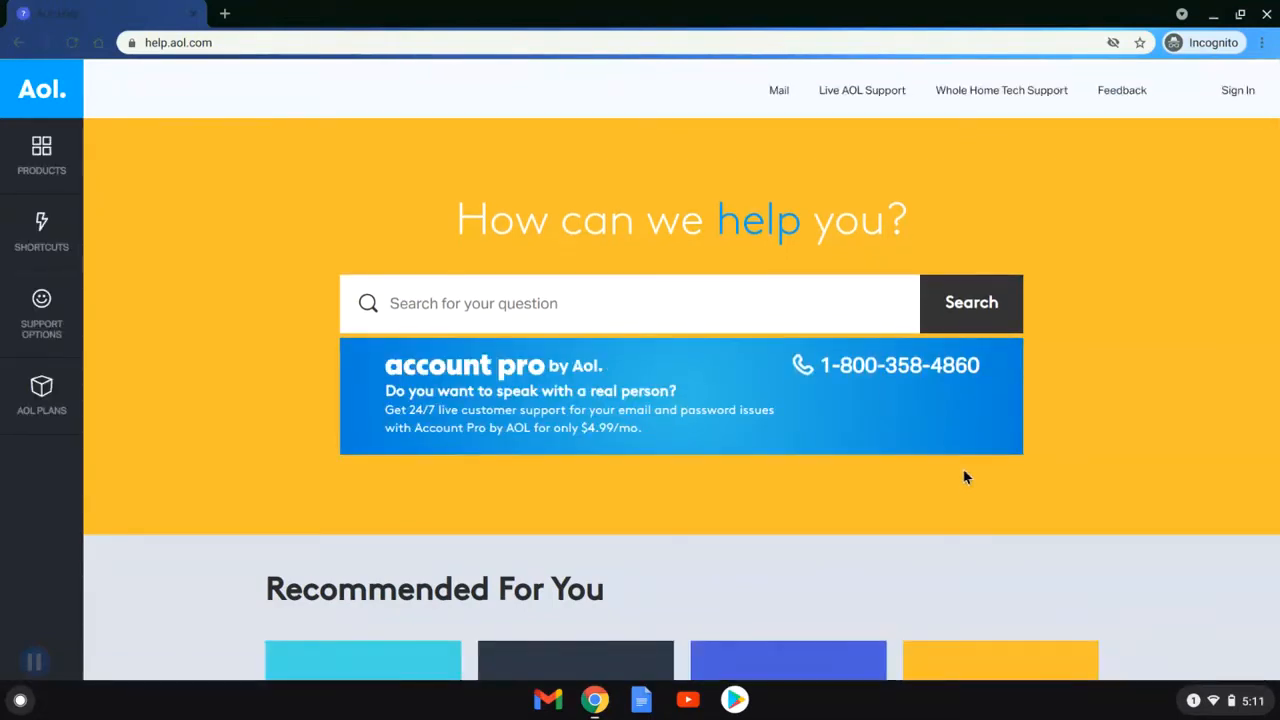
{"action": "scroll", "scroll_direction": "down", "scroll_amount": 3}
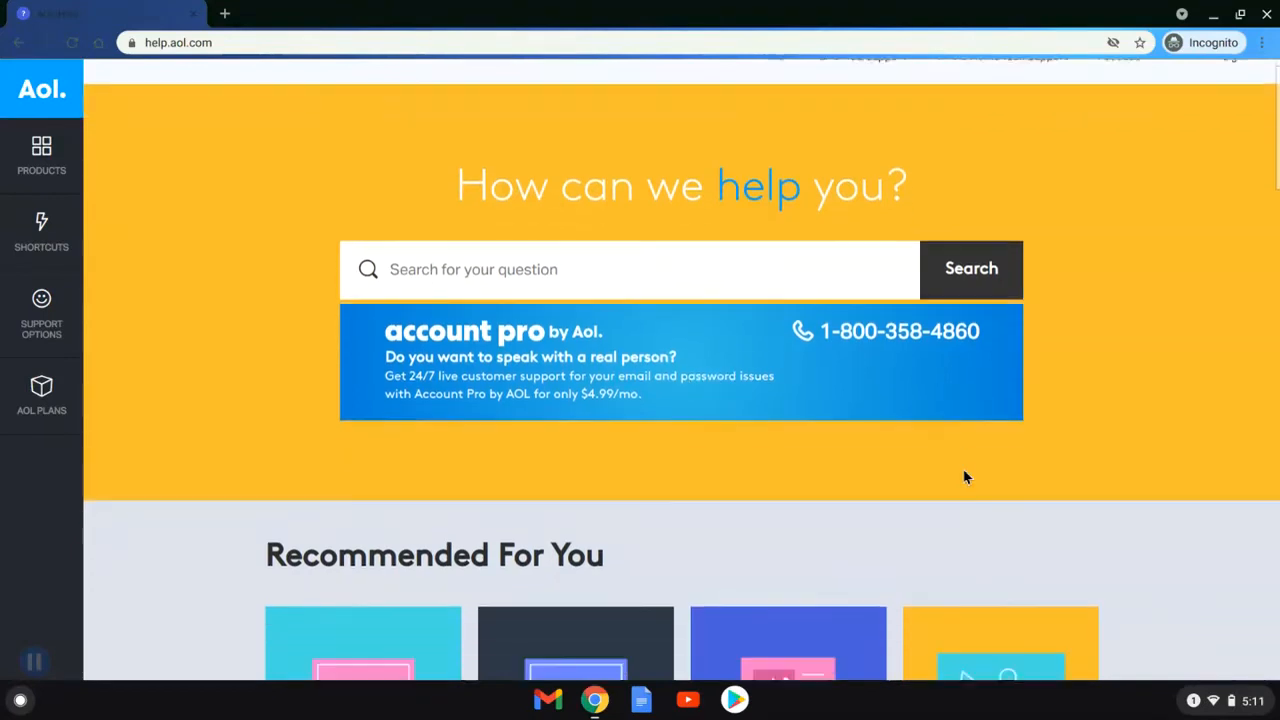
{"action": "scroll", "scroll_direction": "down", "scroll_amount": 3}
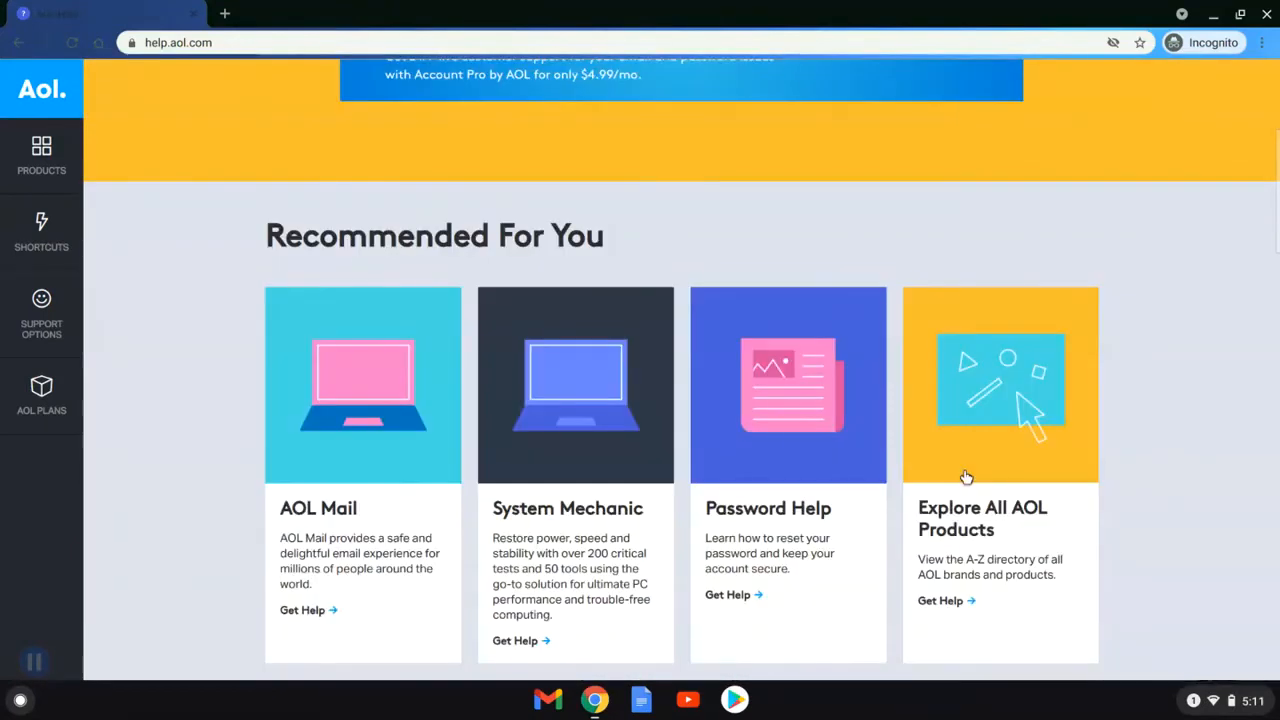
{"action": "scroll", "scroll_direction": "down", "scroll_amount": 3}
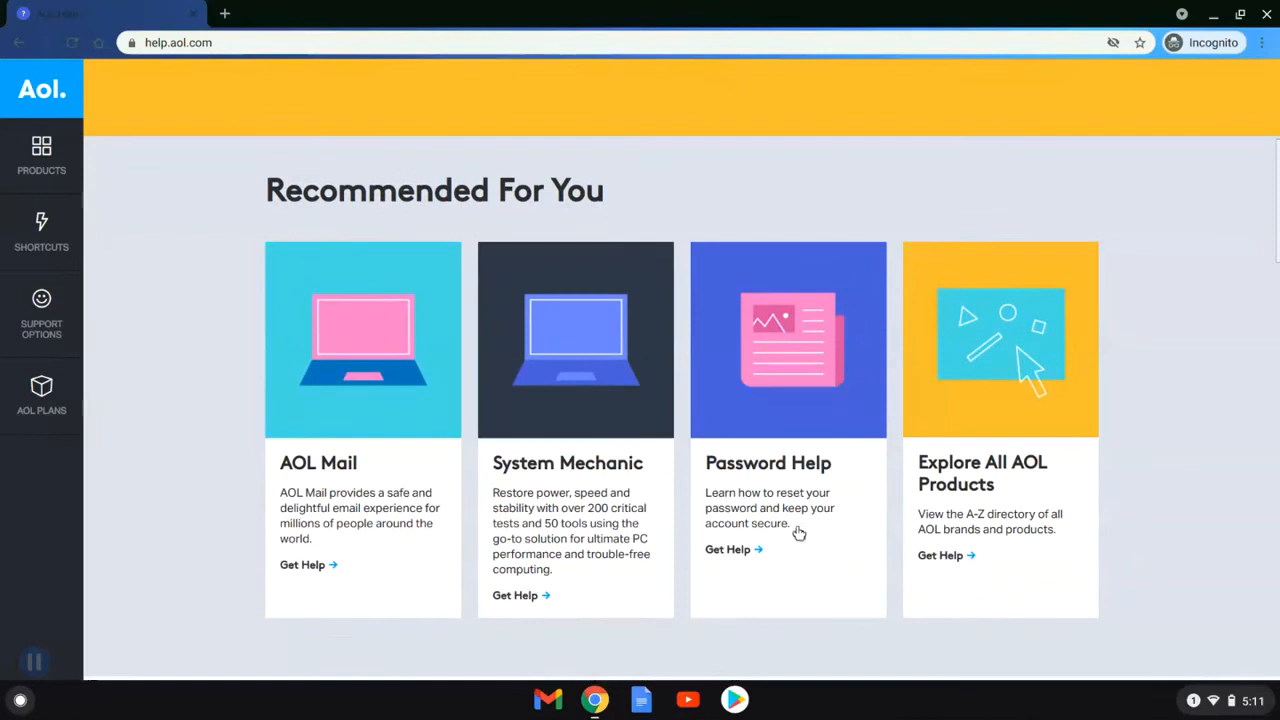
{"action": "mouse_move", "coordinate": [754, 557]}
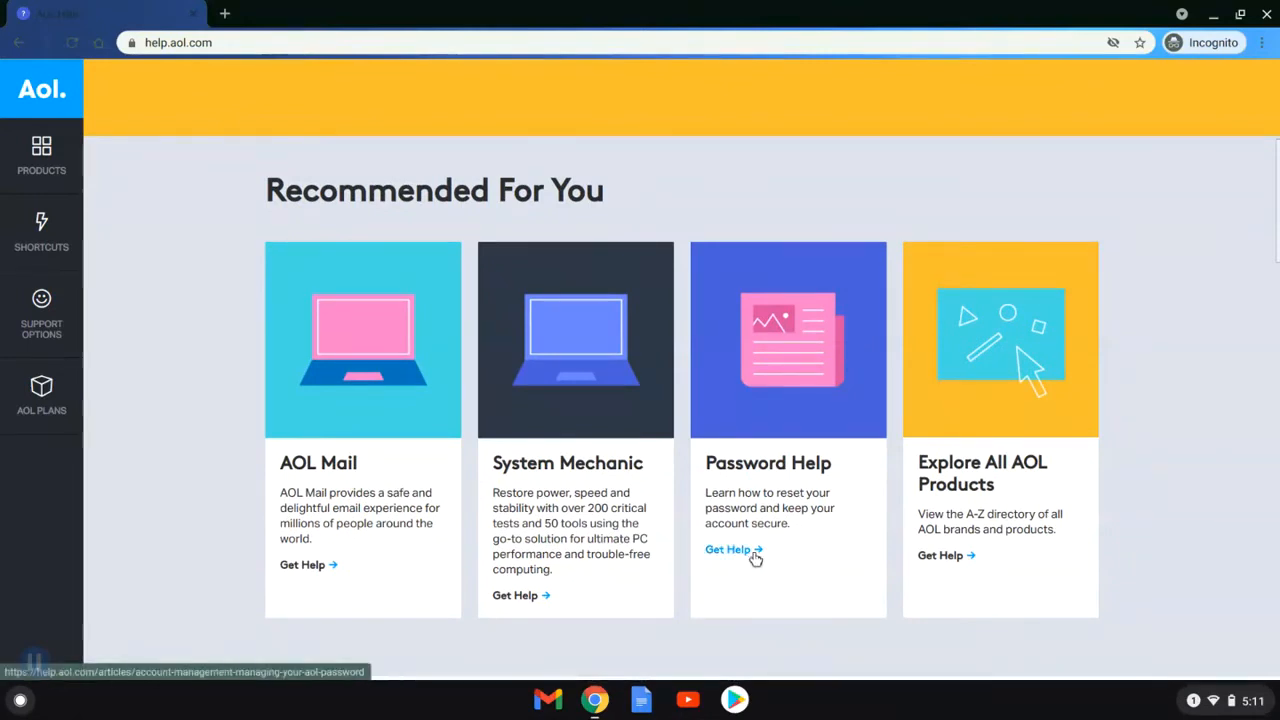
{"action": "left_click", "coordinate": [726, 549]}
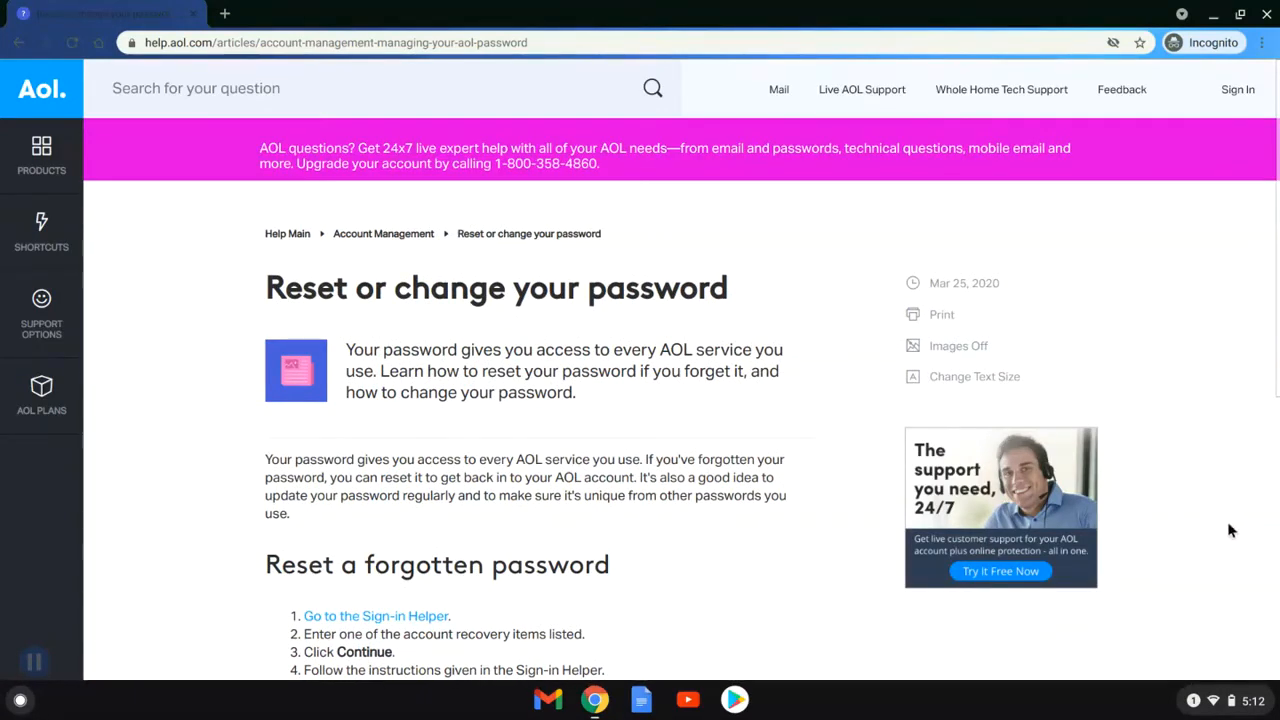
{"action": "scroll", "scroll_direction": "down", "scroll_amount": 3}
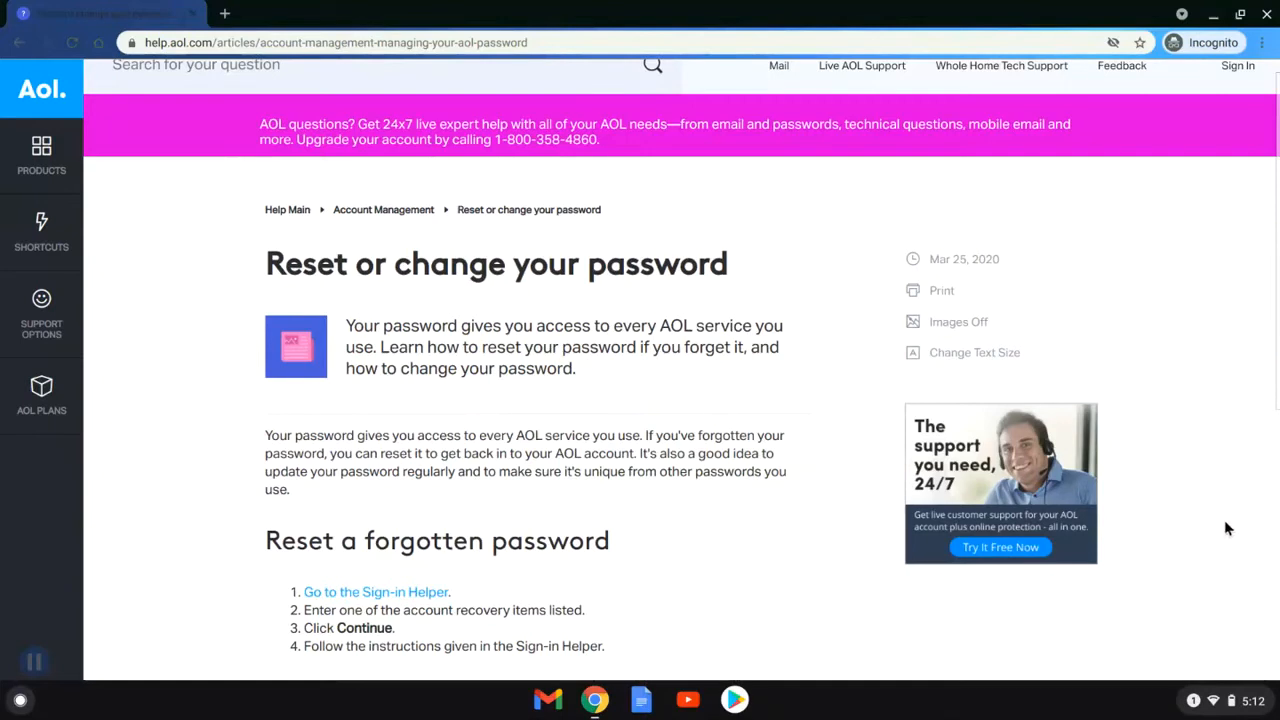
{"action": "scroll", "scroll_direction": "down", "scroll_amount": 3}
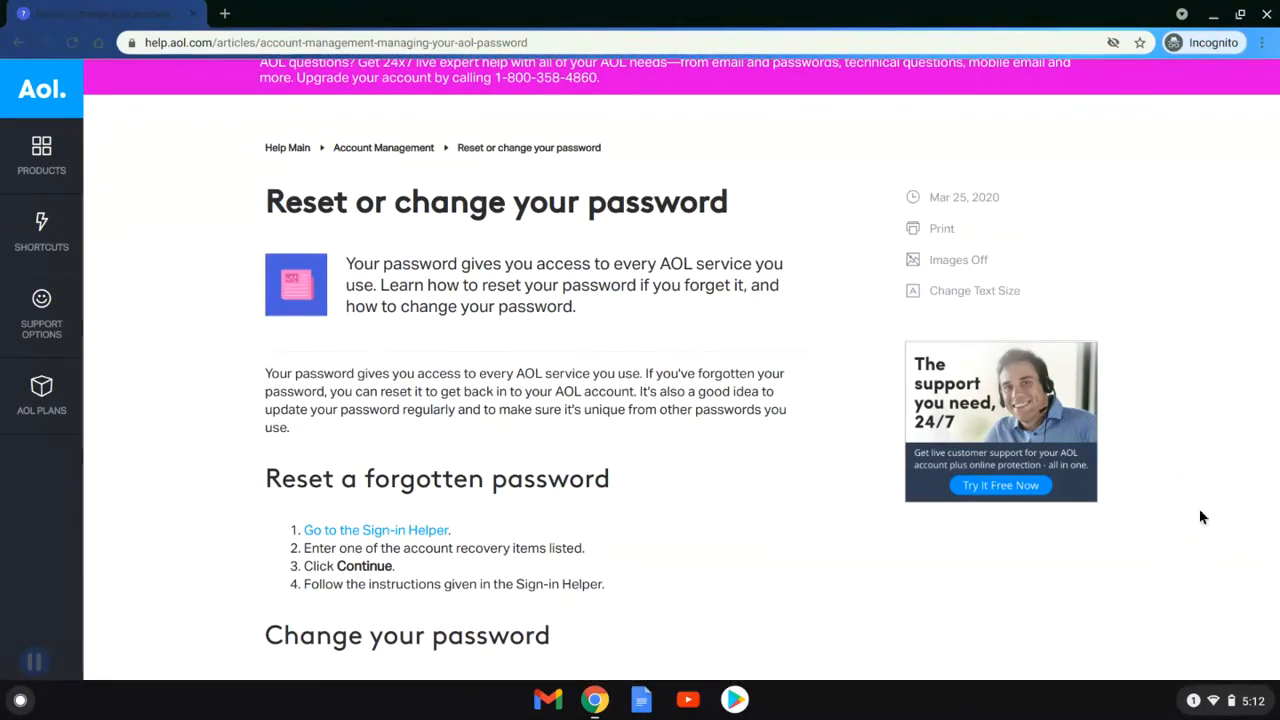
{"action": "scroll", "scroll_direction": "down", "scroll_amount": 3}
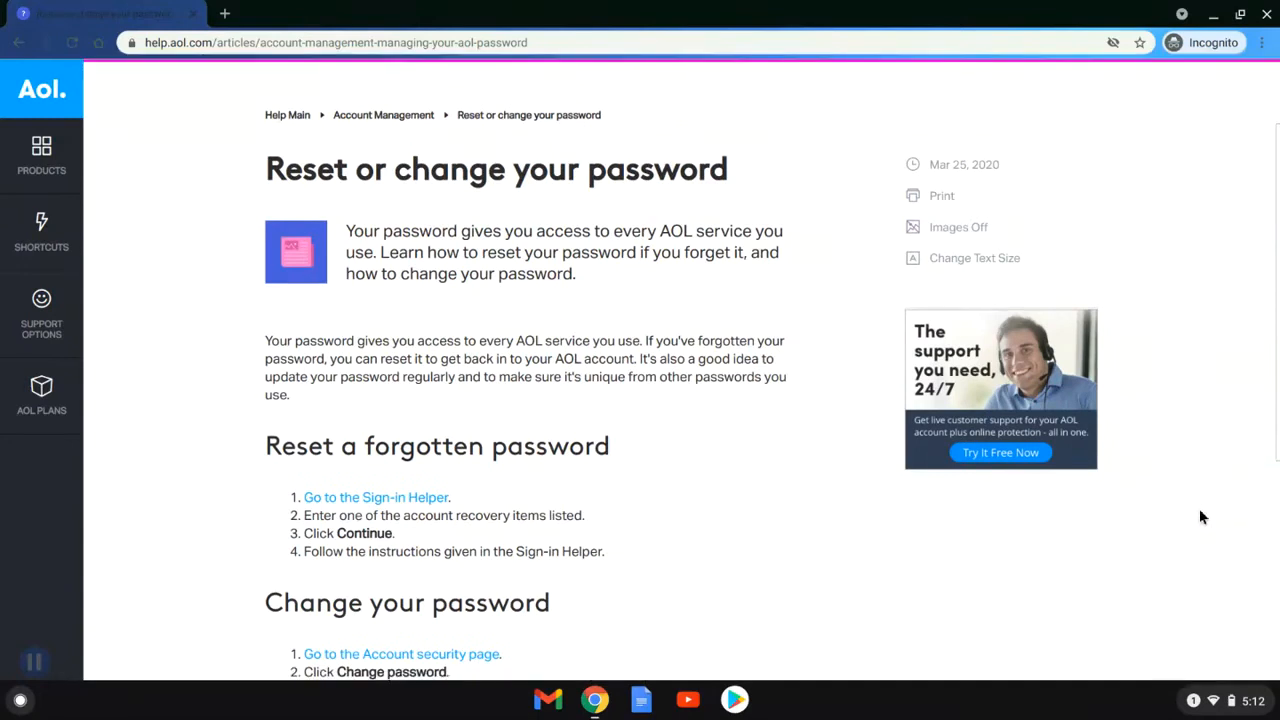
{"action": "scroll", "scroll_direction": "down", "scroll_amount": 3}
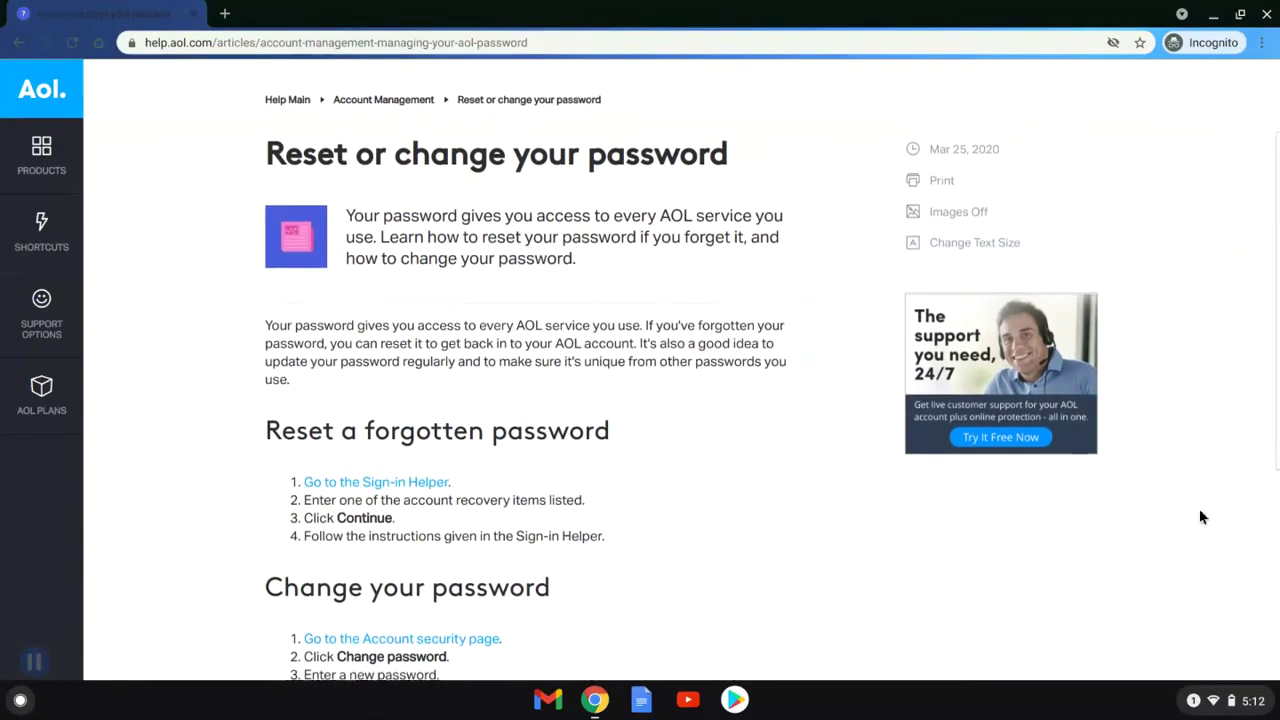
{"action": "scroll", "scroll_direction": "down", "scroll_amount": 3}
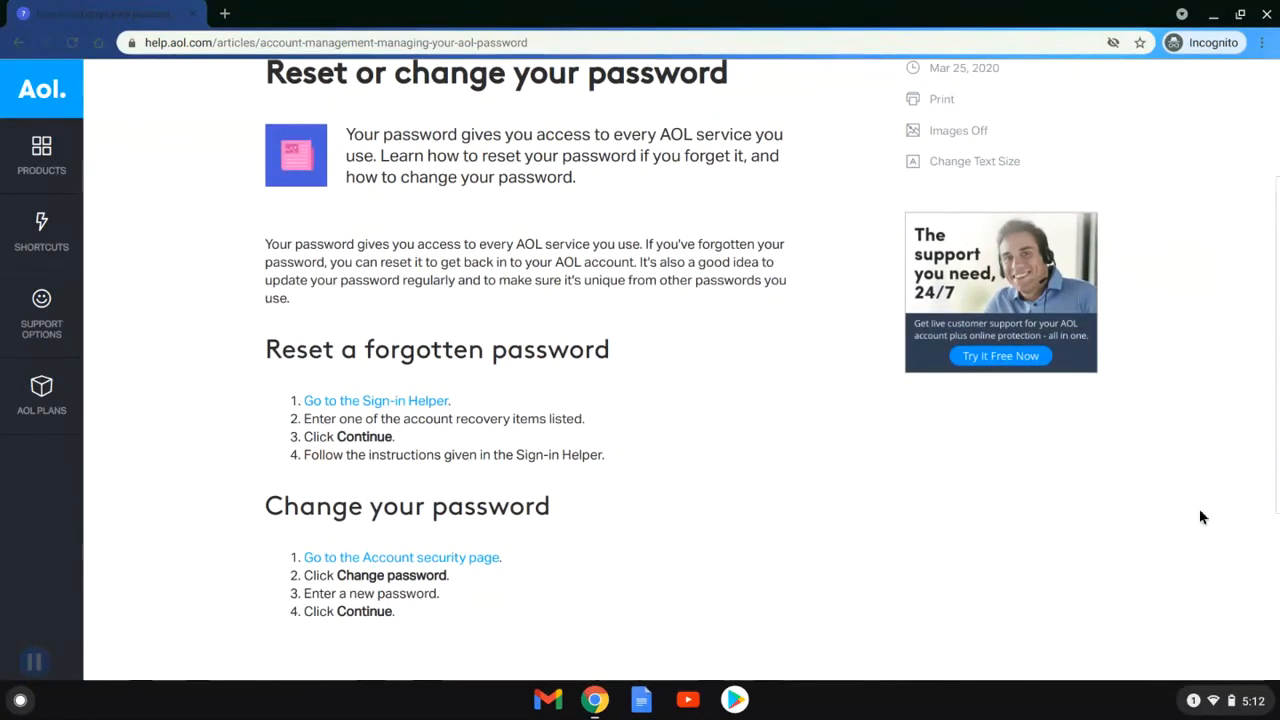
{"action": "scroll", "scroll_direction": "down", "scroll_amount": 3}
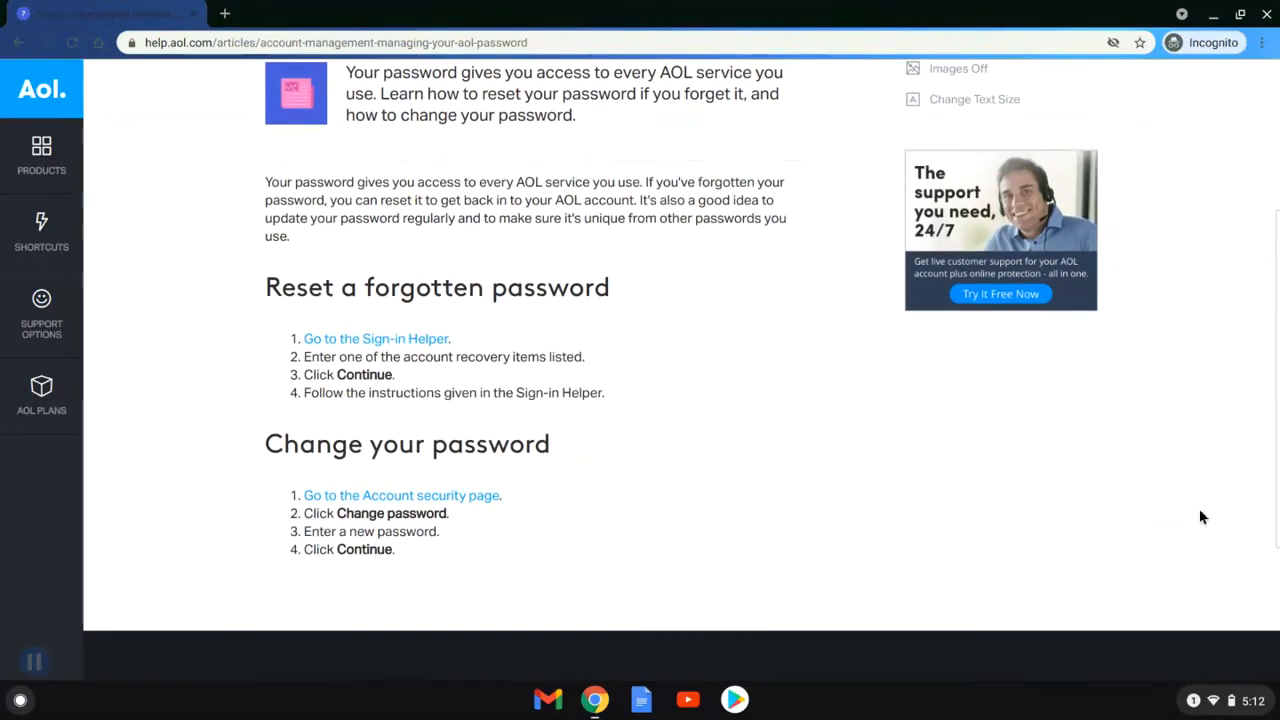
{"action": "mouse_move", "coordinate": [412, 341]}
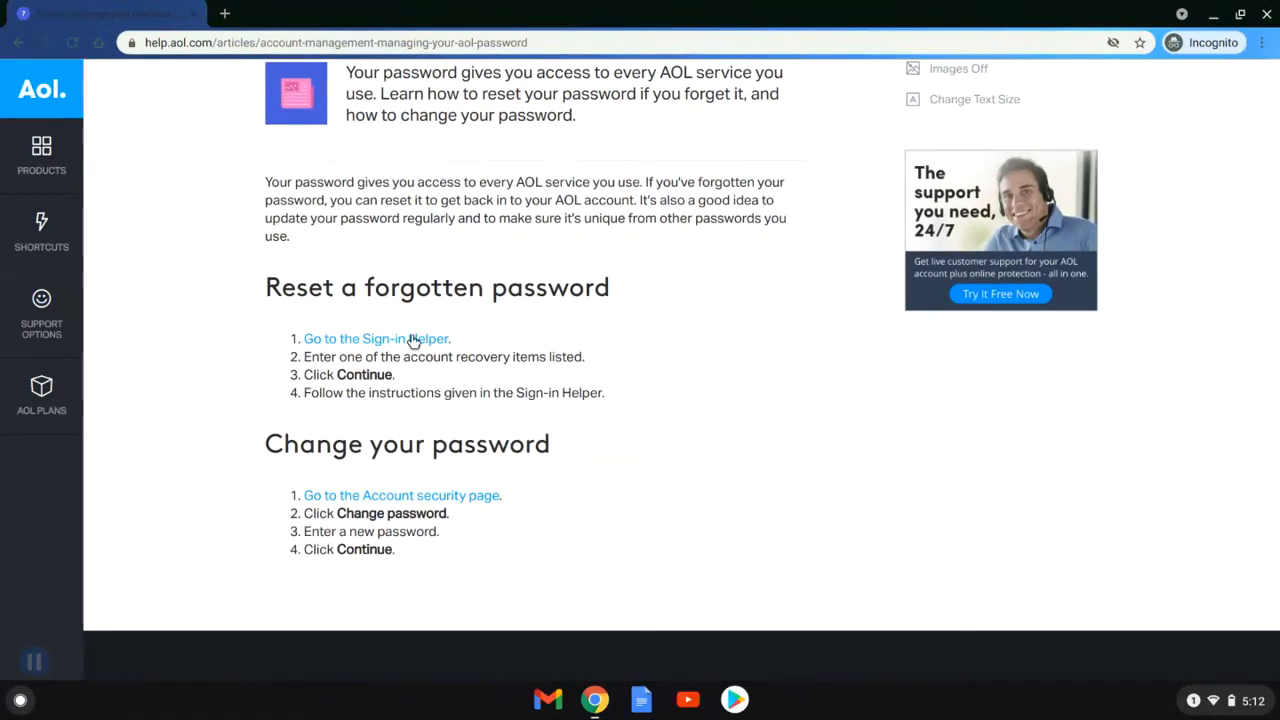
{"action": "left_click", "coordinate": [376, 338]}
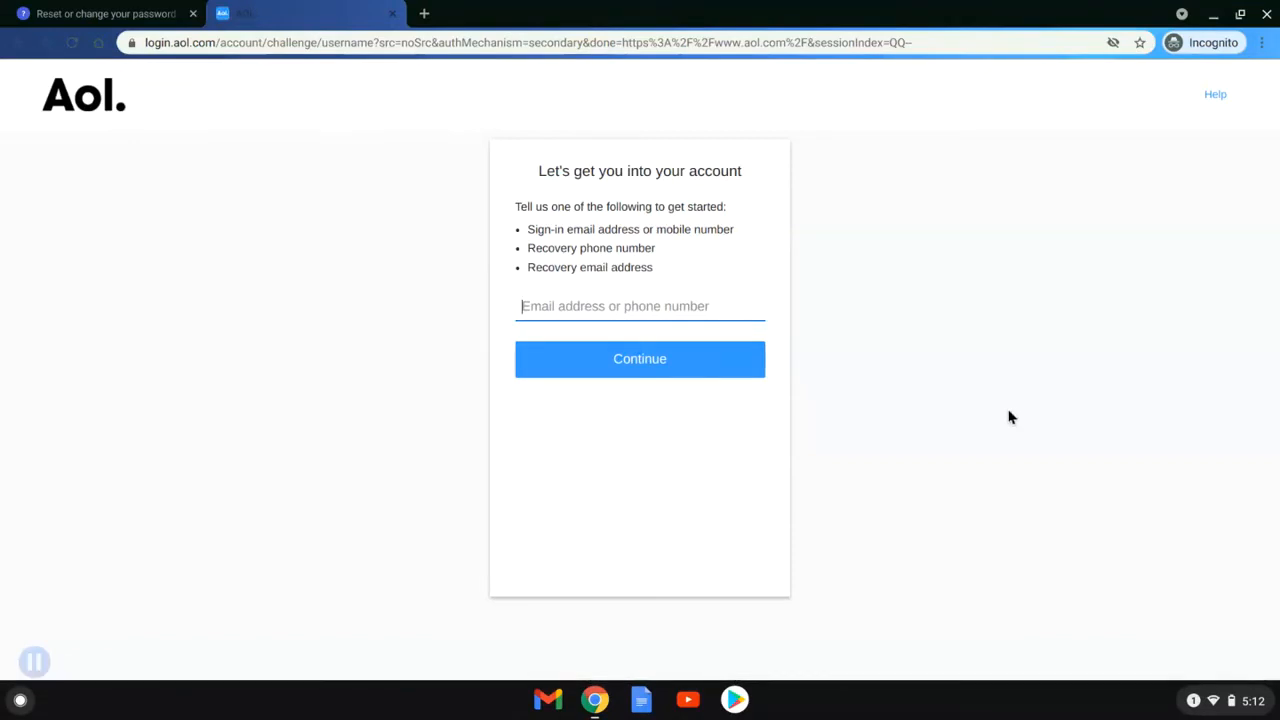
{"action": "mouse_move", "coordinate": [699, 252]}
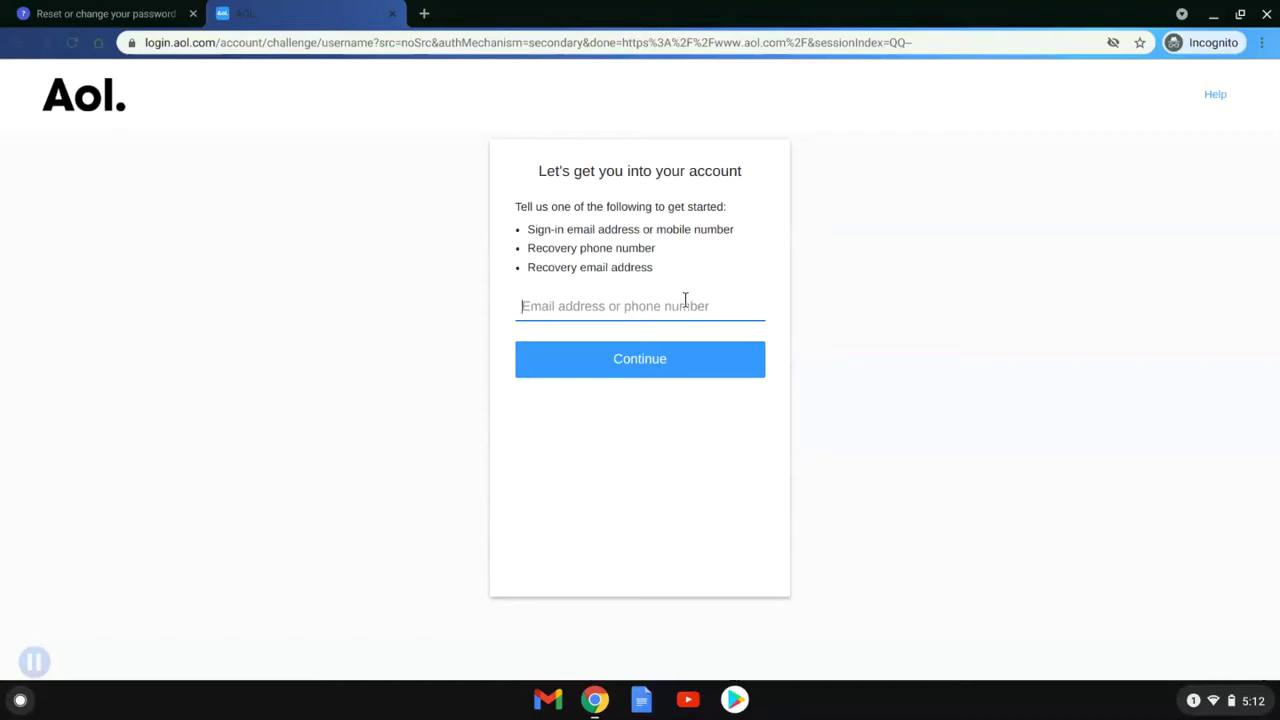
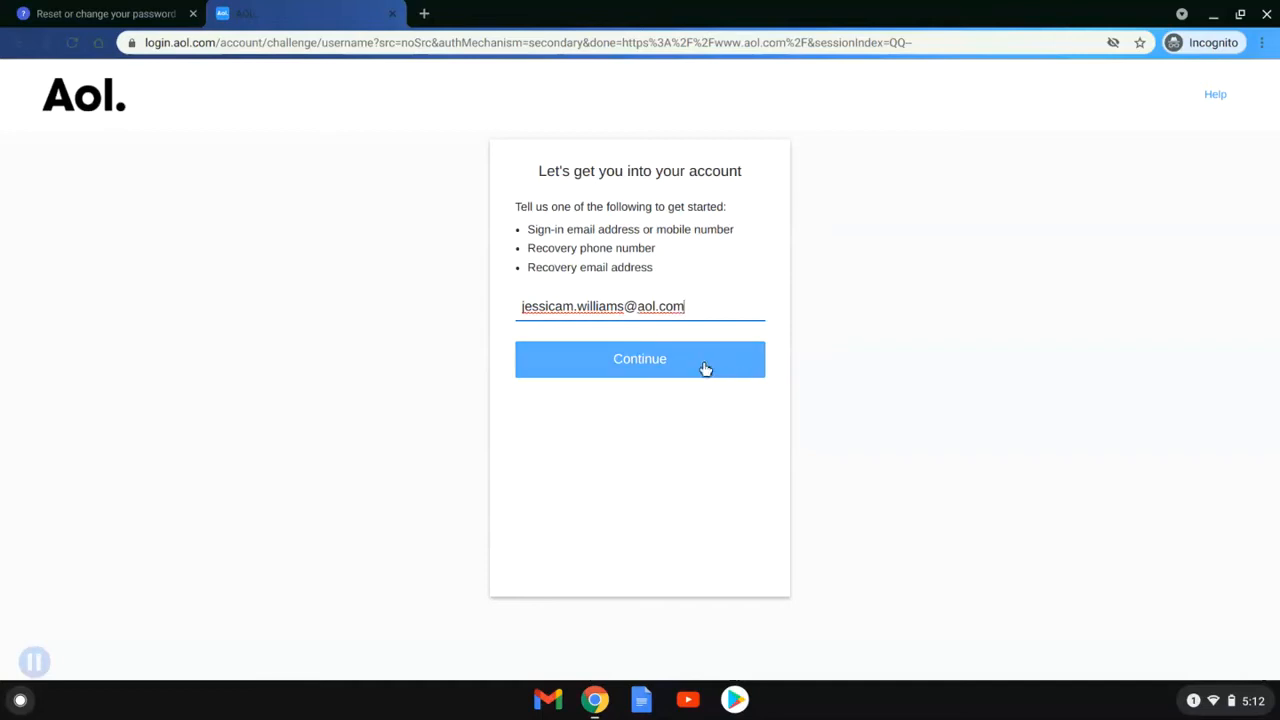
Submit the address and have the verification code emailed to the recovery address.
{"action": "left_click", "coordinate": [639, 359]}
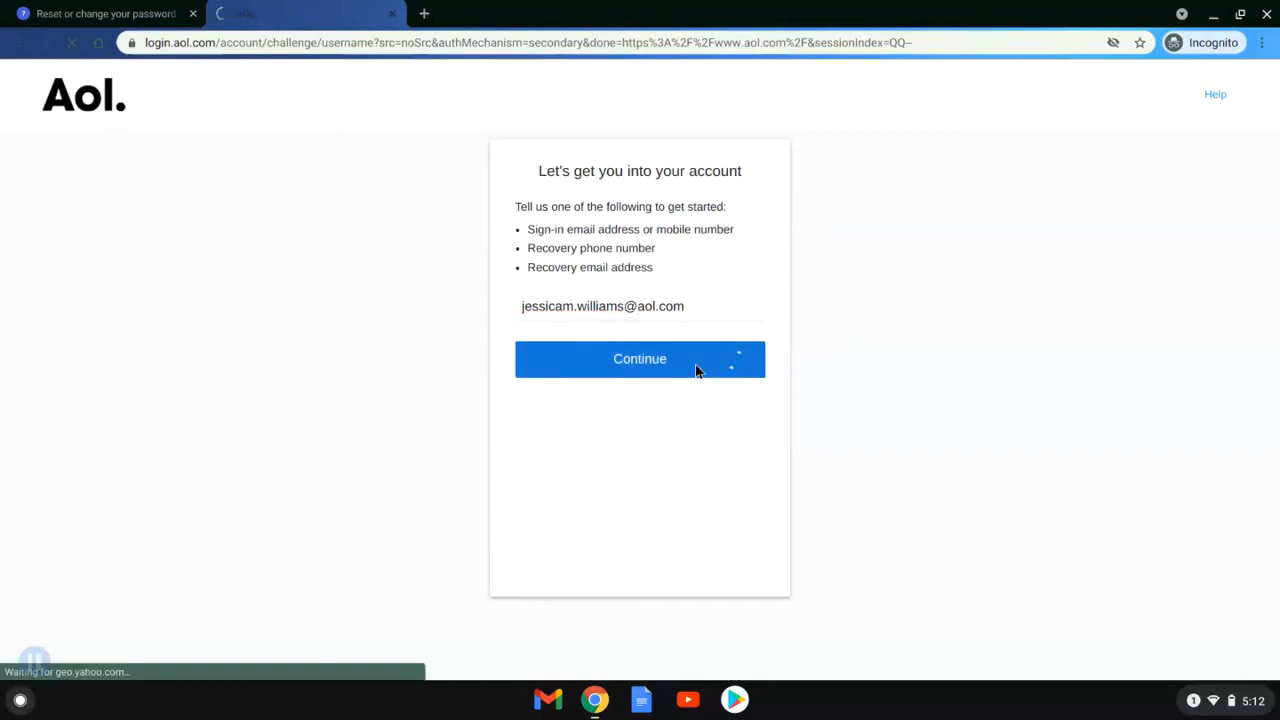
{"action": "left_click", "coordinate": [639, 358]}
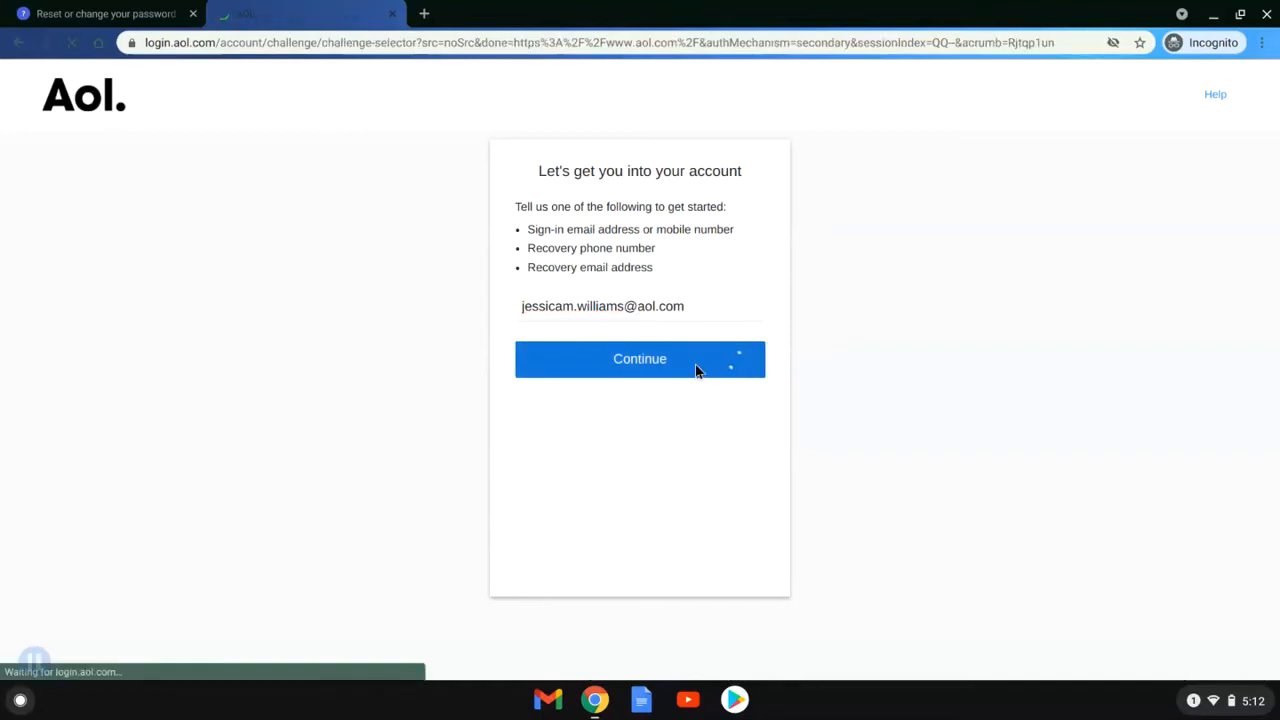
{"action": "left_click", "coordinate": [639, 359]}
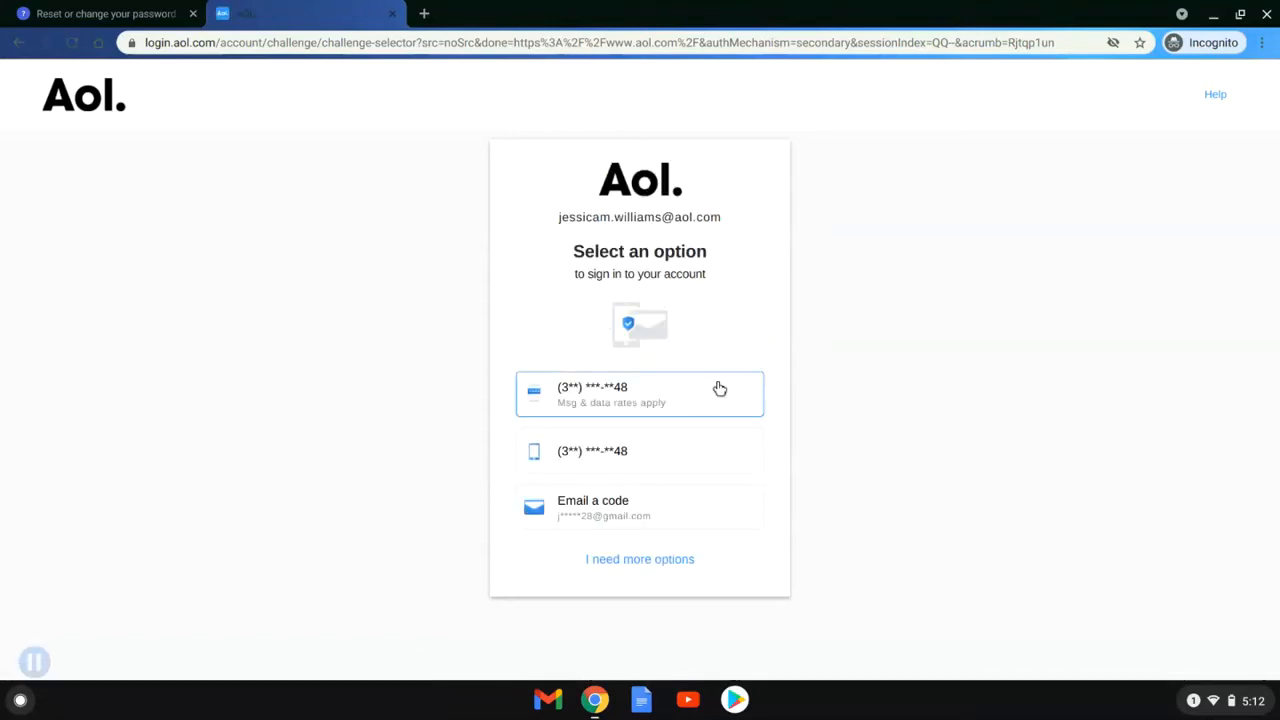
{"action": "mouse_move", "coordinate": [743, 440]}
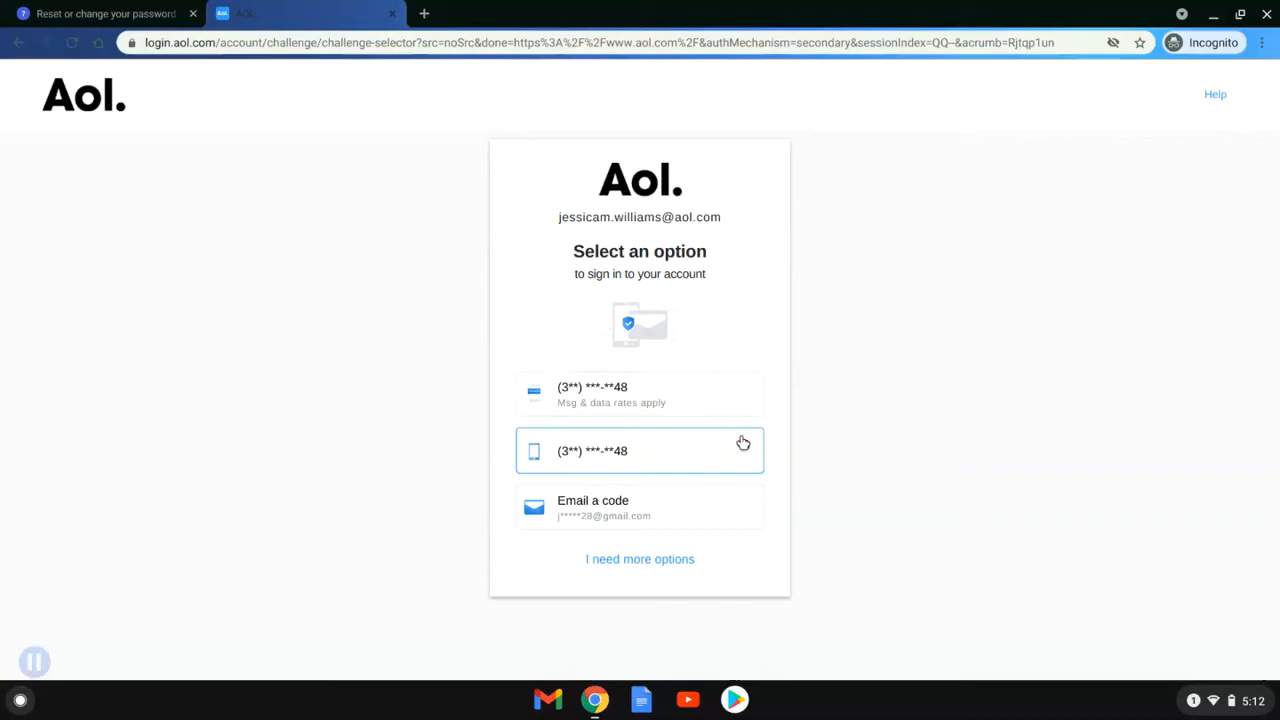
{"action": "mouse_move", "coordinate": [745, 448]}
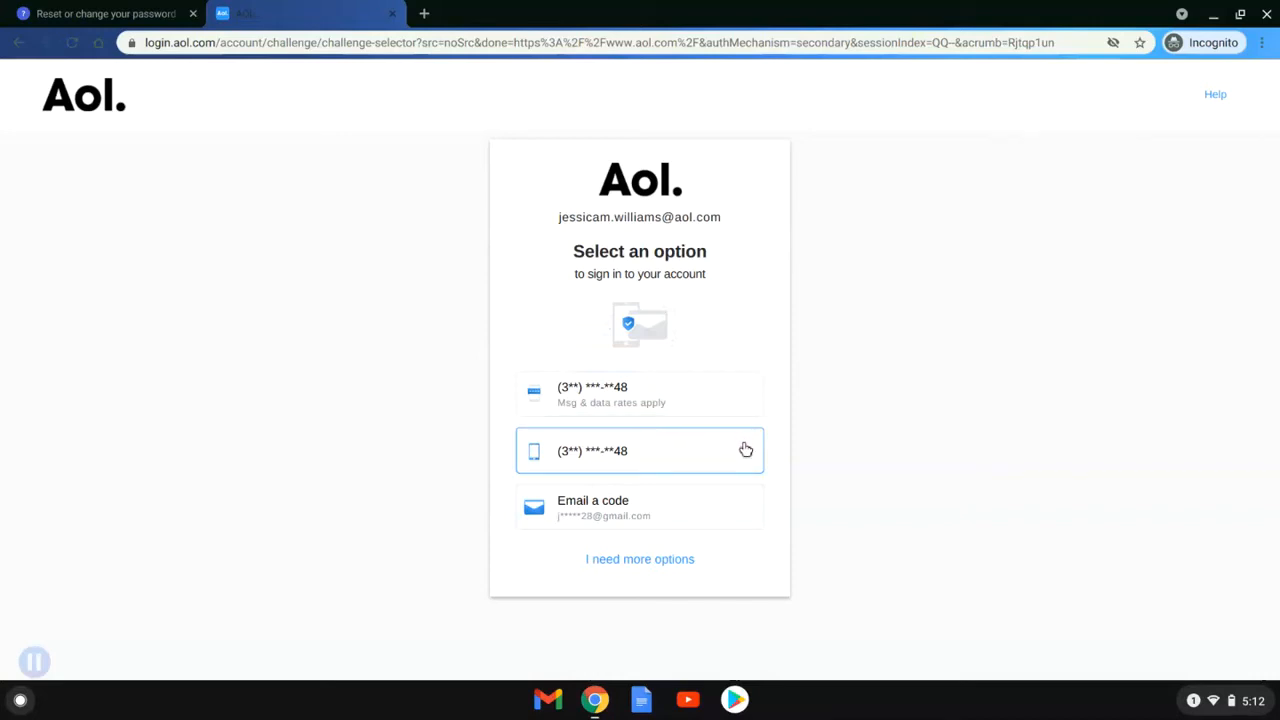
{"action": "mouse_move", "coordinate": [722, 468]}
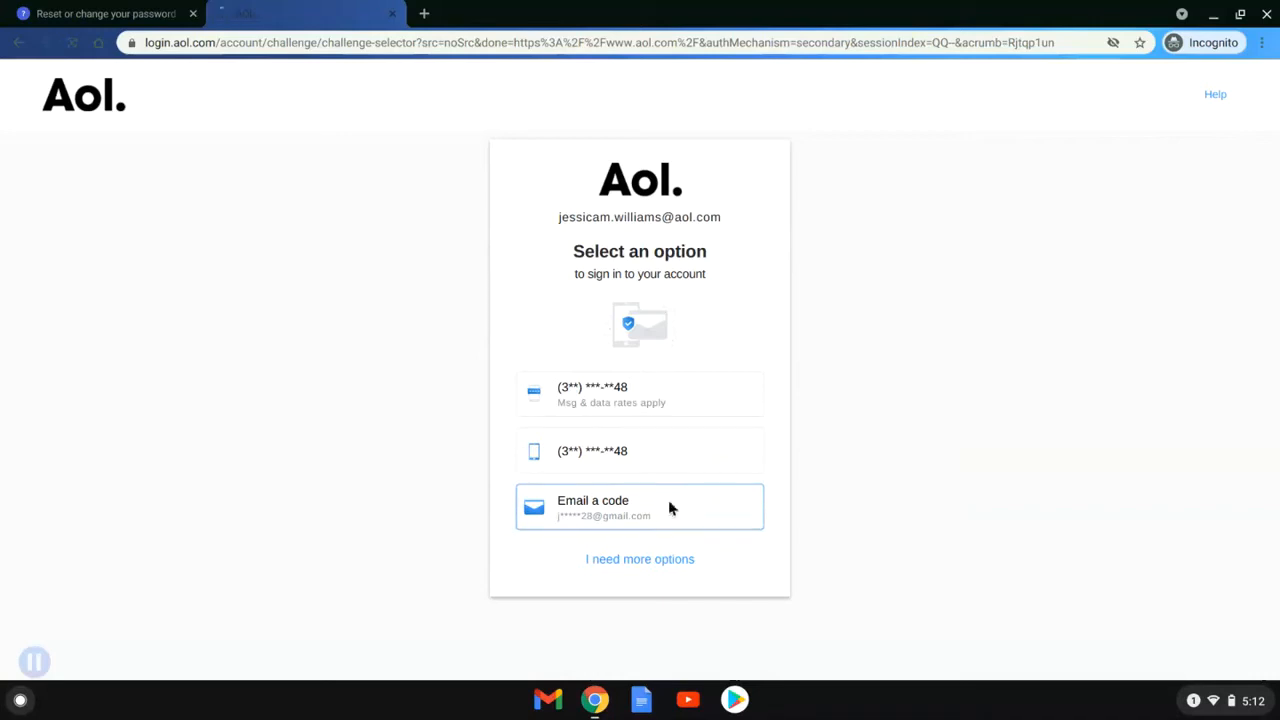
{"action": "left_click", "coordinate": [639, 507]}
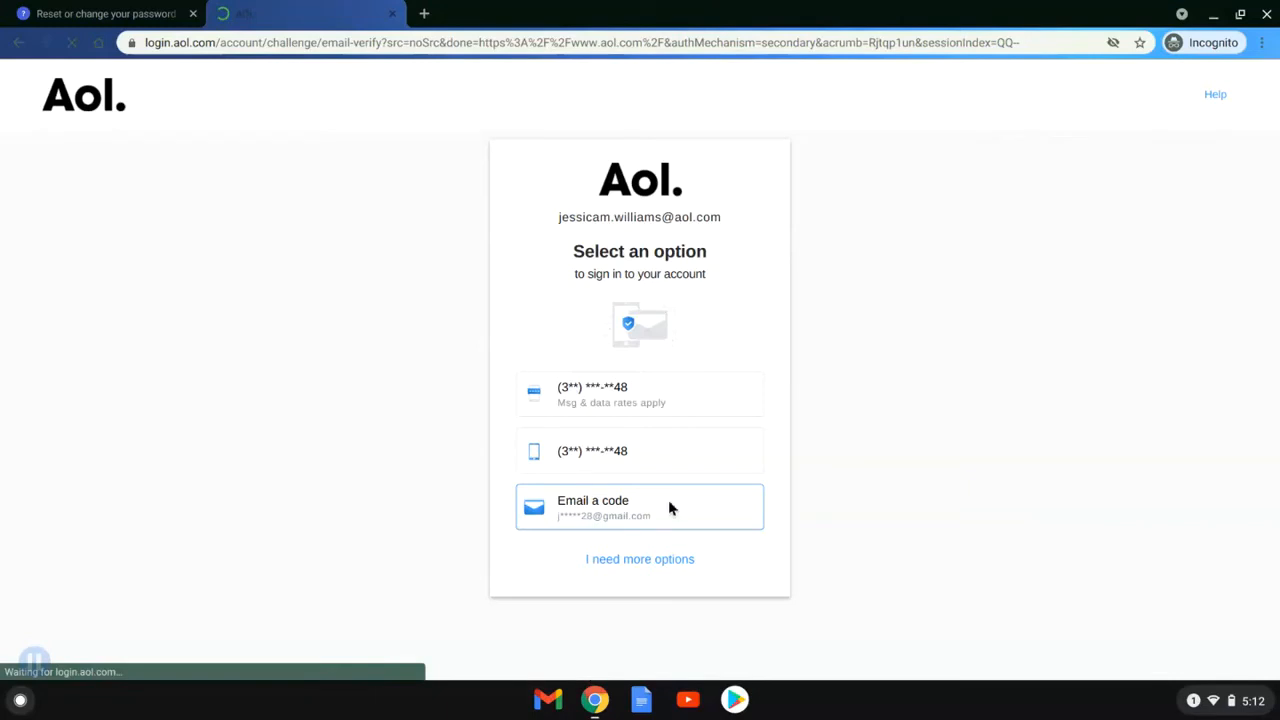
{"action": "left_click", "coordinate": [639, 507]}
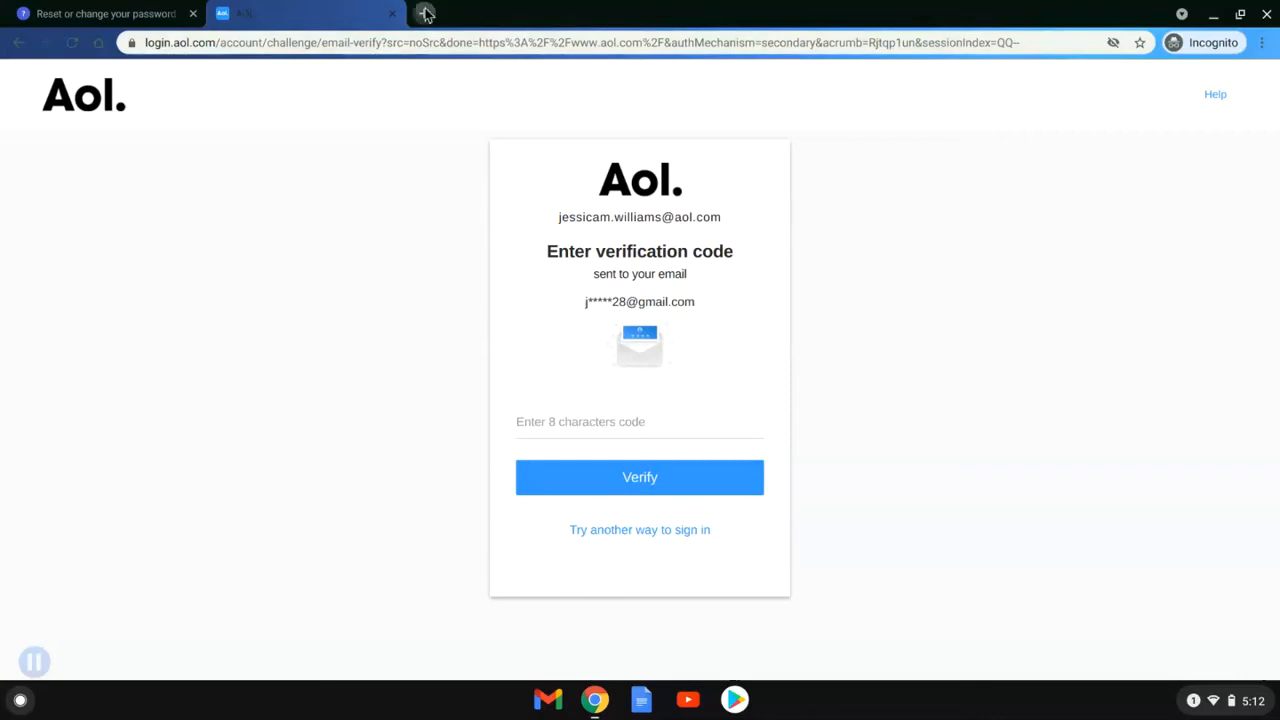
{"action": "left_click", "coordinate": [427, 14]}
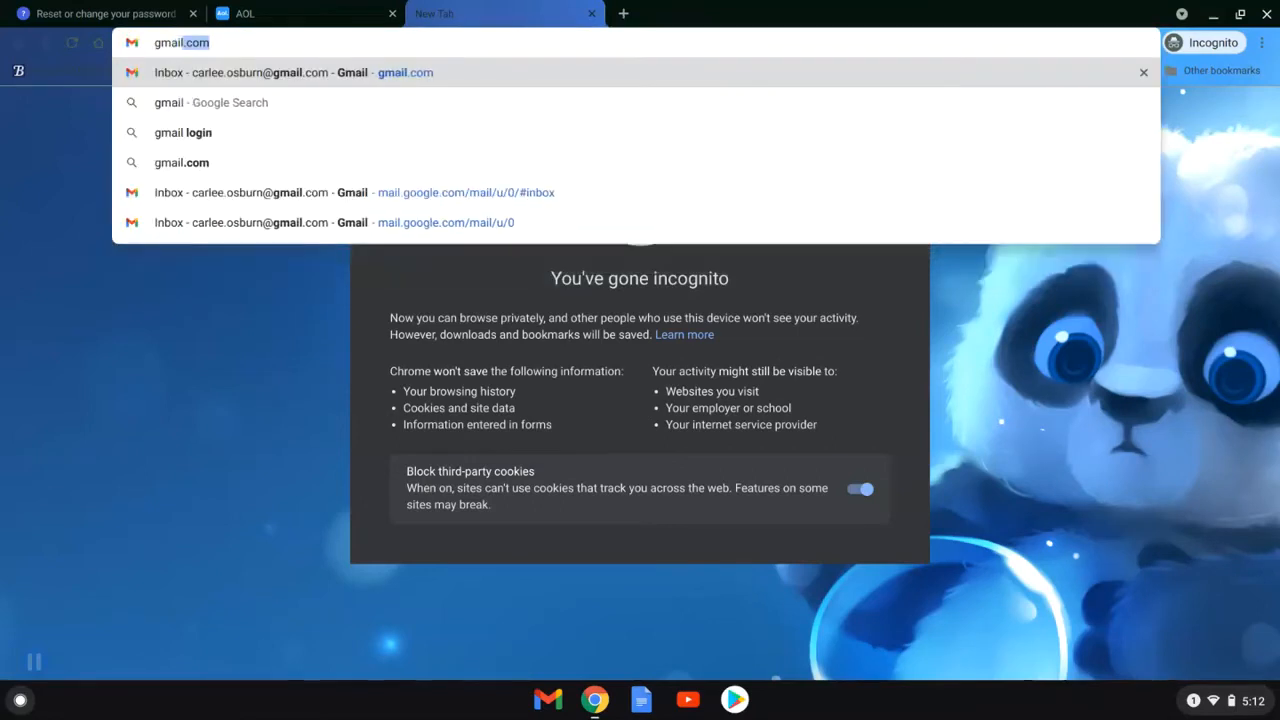
{"action": "key", "text": "Enter"}
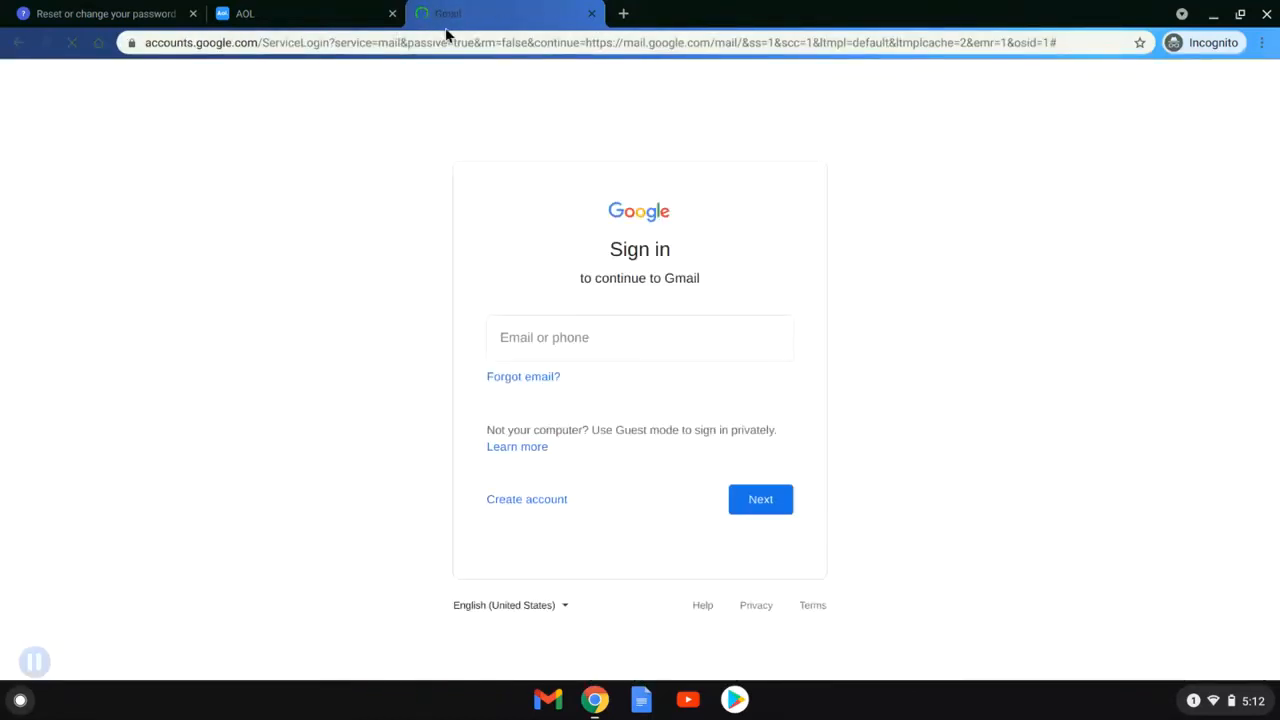
{"action": "left_click", "coordinate": [639, 337]}
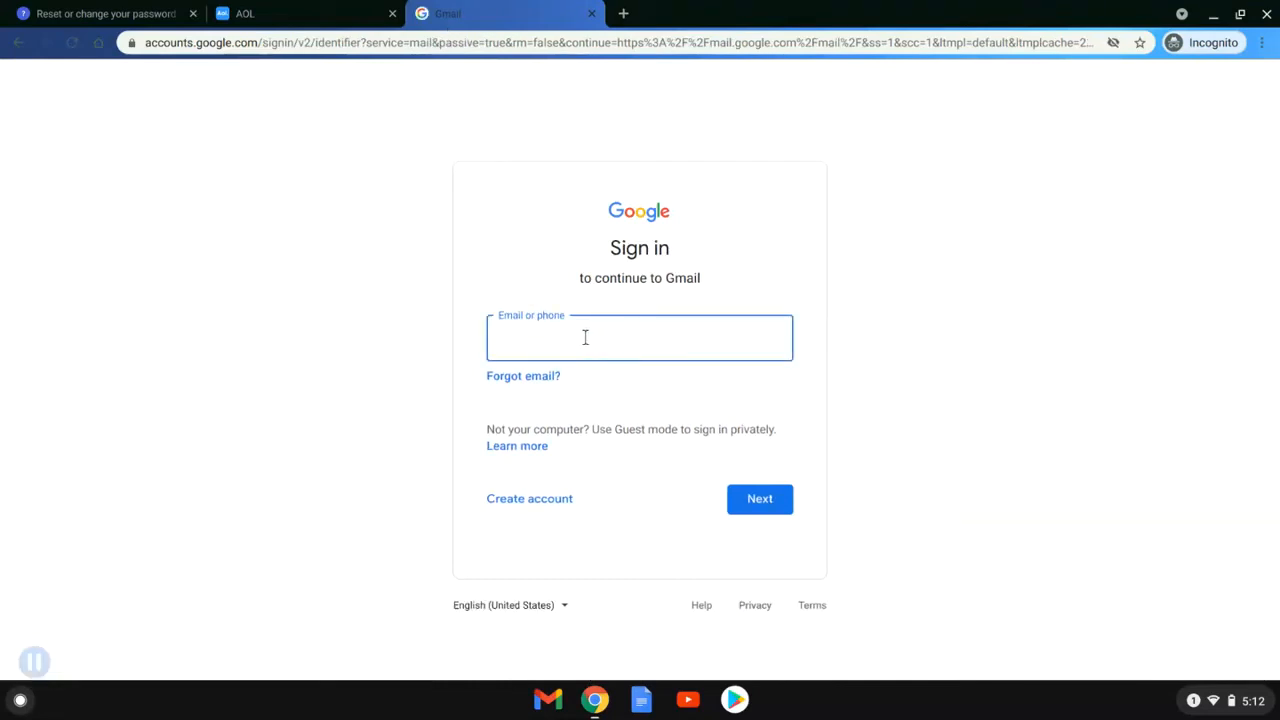
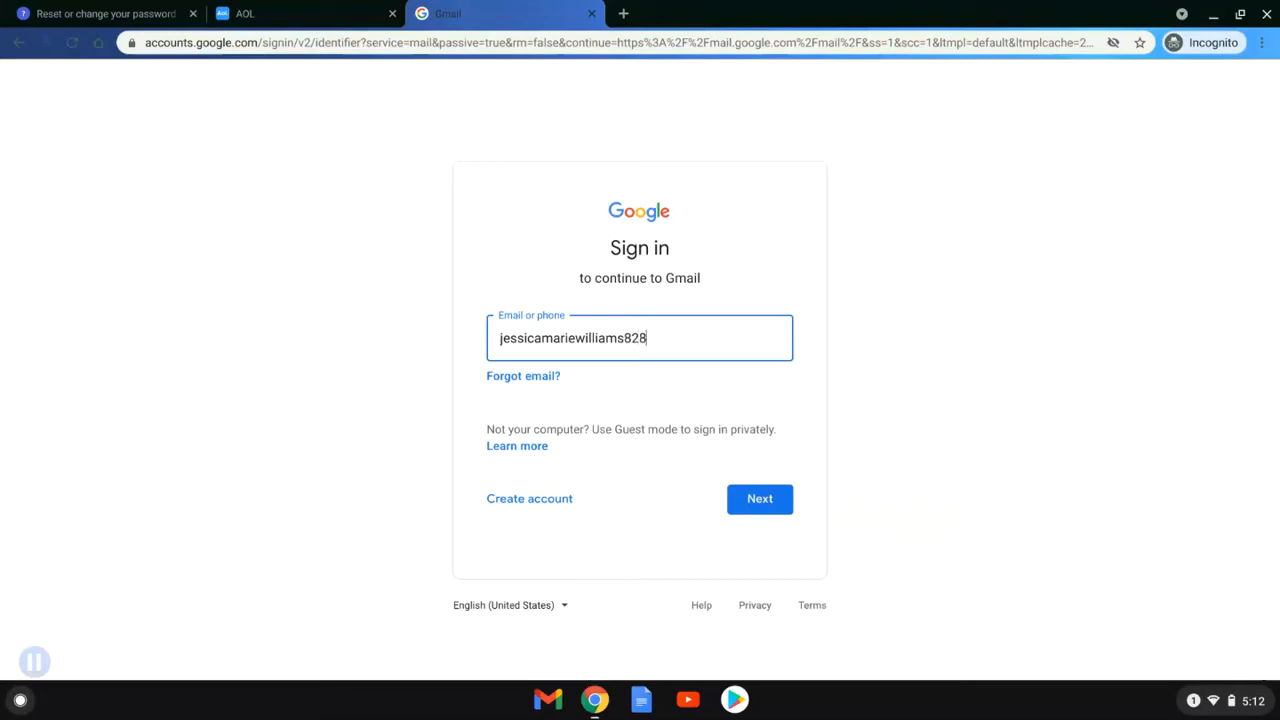
{"action": "mouse_move", "coordinate": [758, 525]}
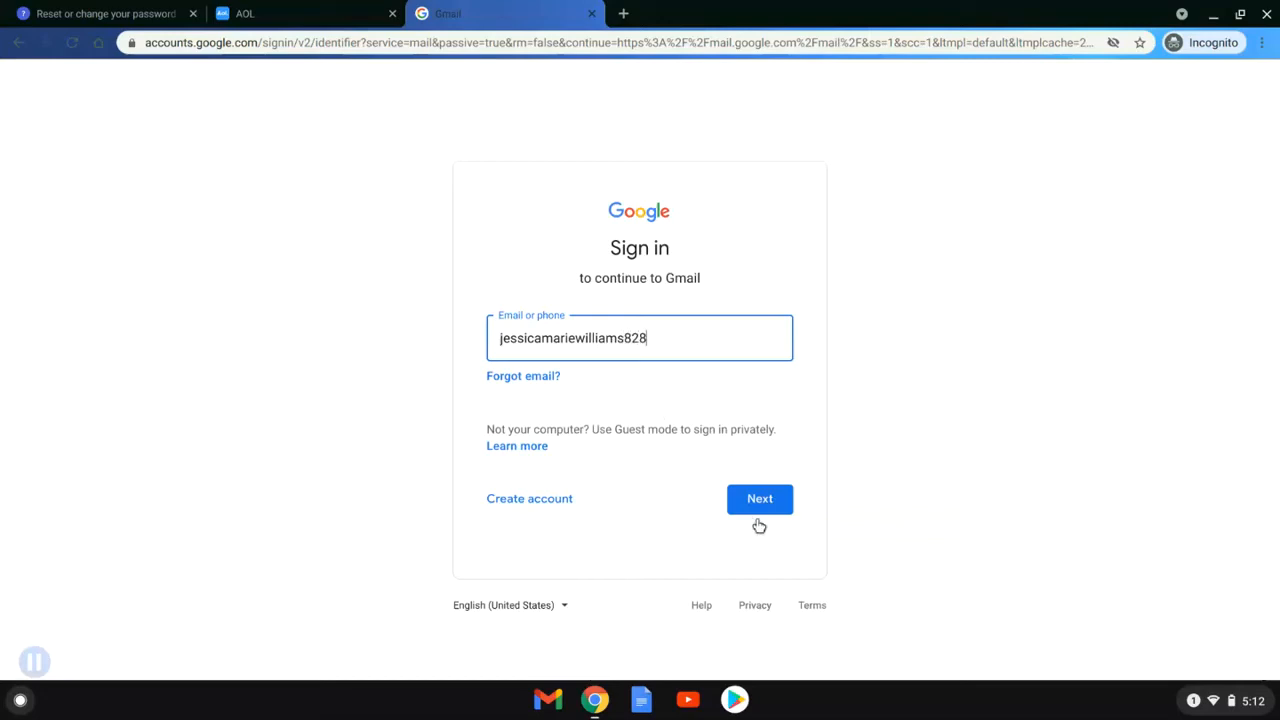
{"action": "left_click", "coordinate": [760, 499]}
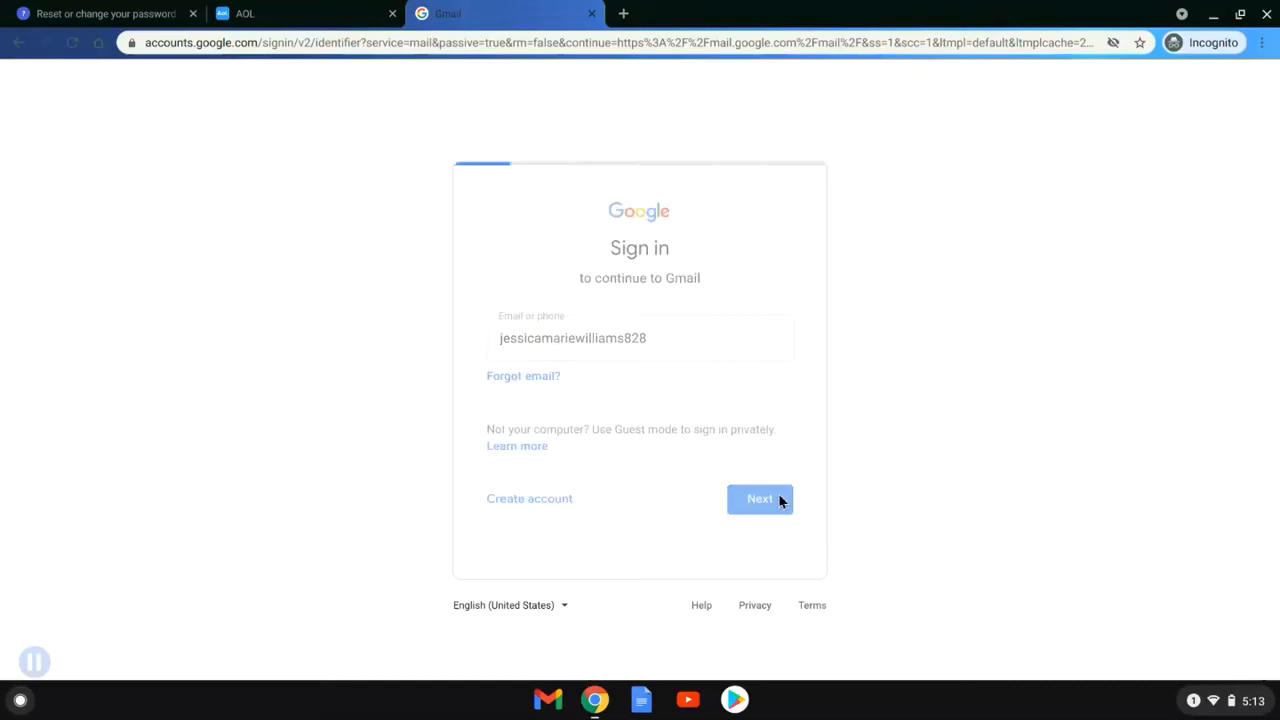
Type the Google account password into the Gmail sign-in and submit it.
{"action": "left_click", "coordinate": [759, 499]}
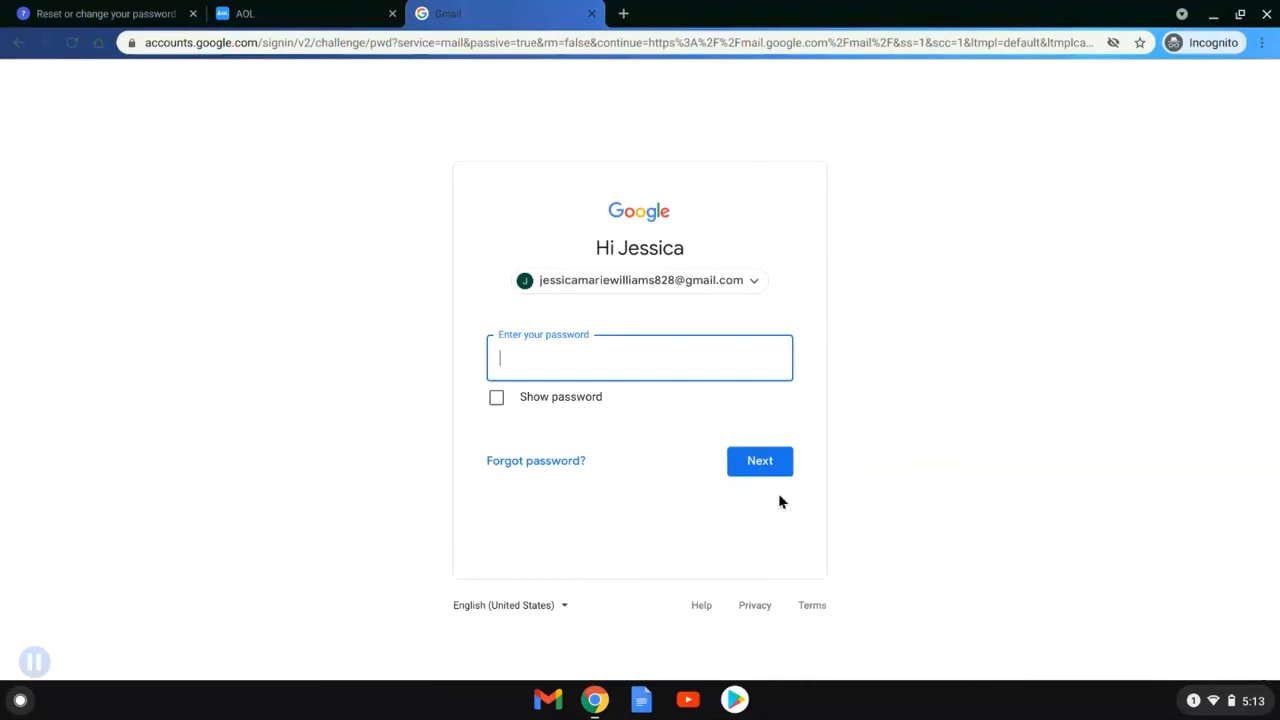
{"action": "mouse_move", "coordinate": [650, 357]}
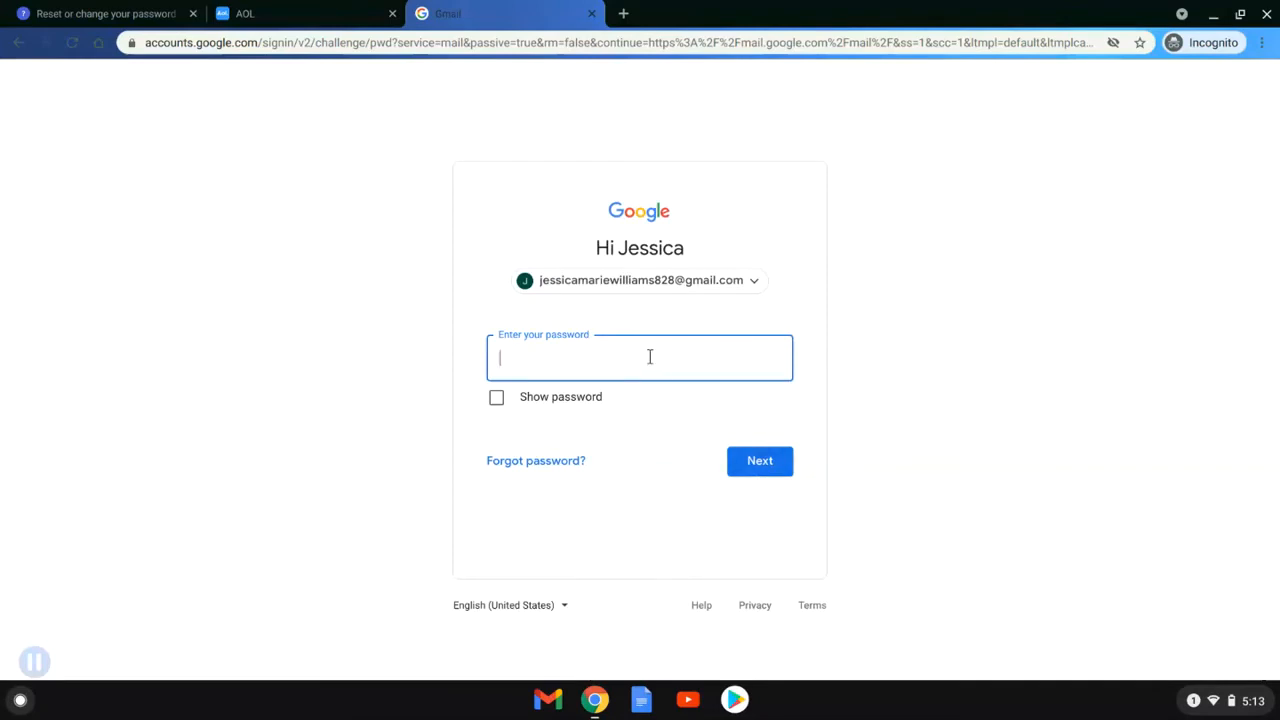
{"action": "type", "text": "•"}
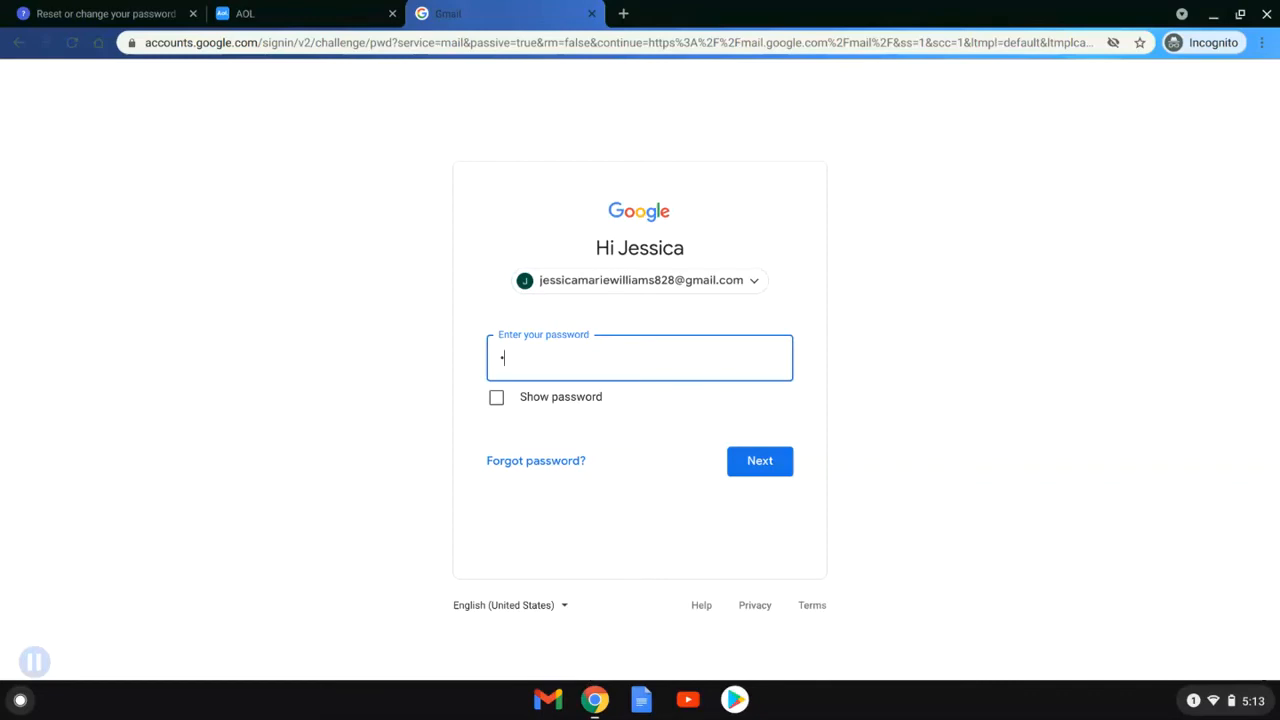
{"action": "type", "text": "••••"}
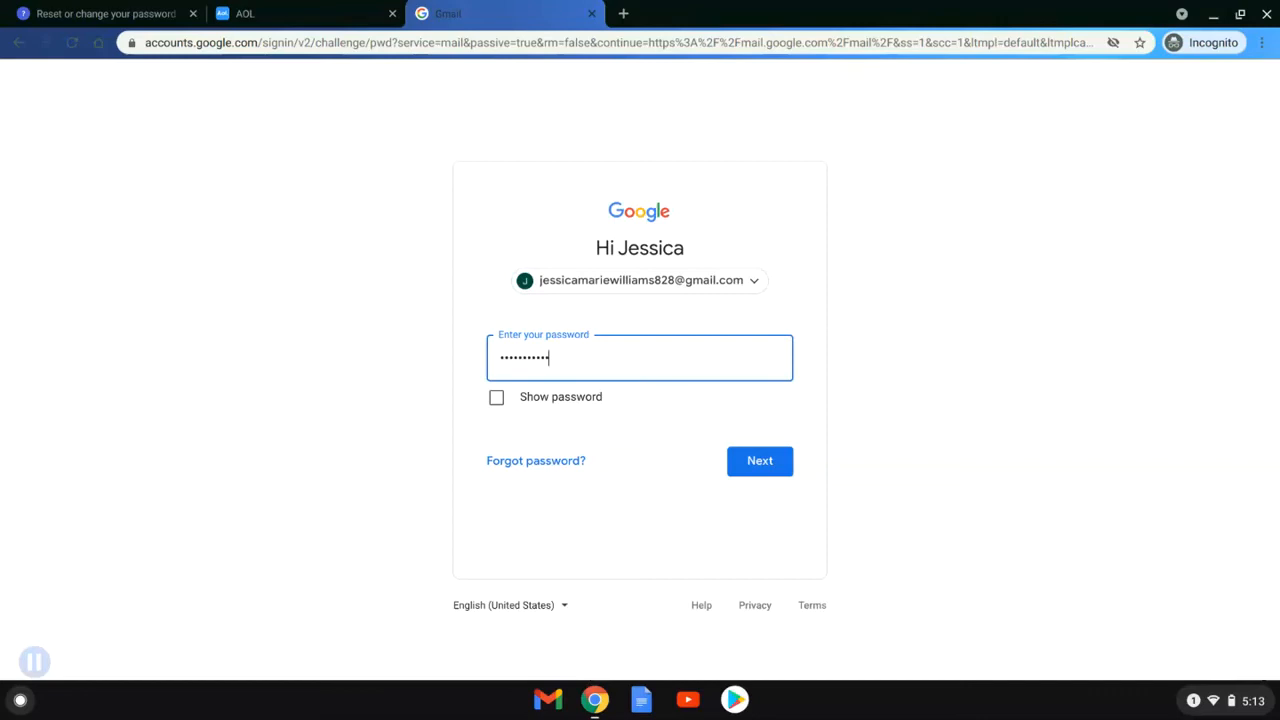
{"action": "type", "text": "*"}
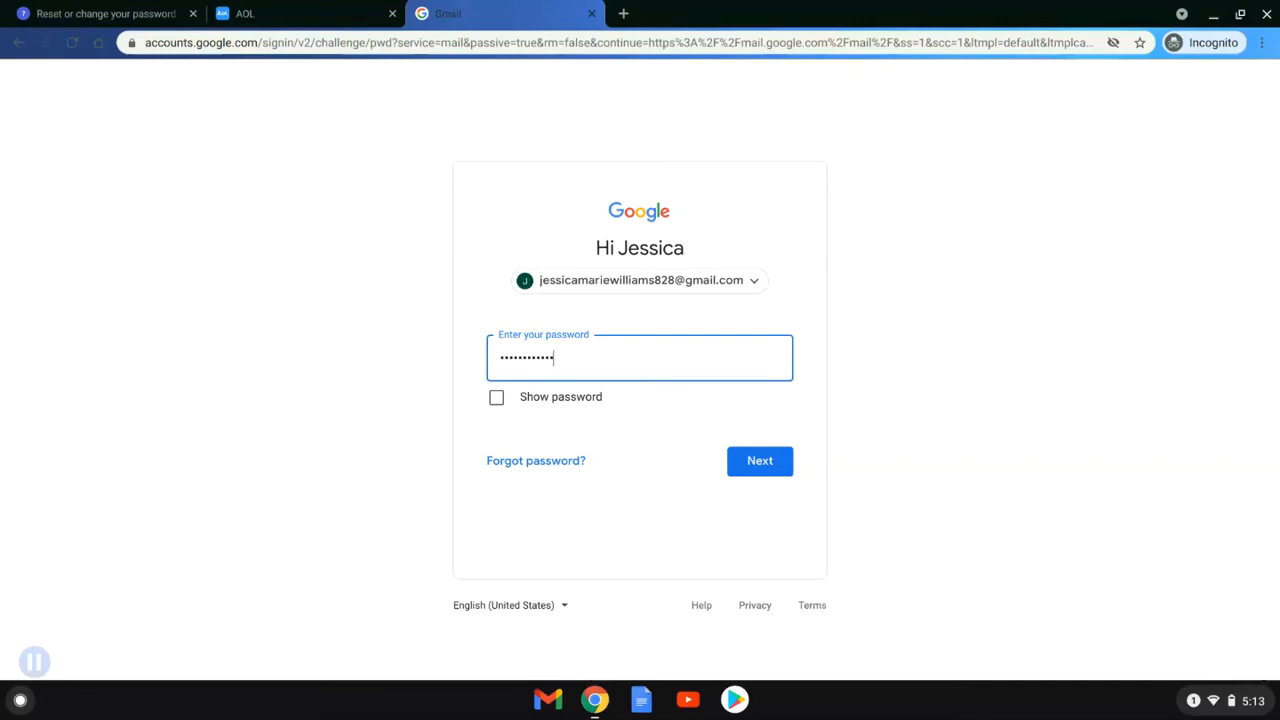
{"action": "type", "text": "•"}
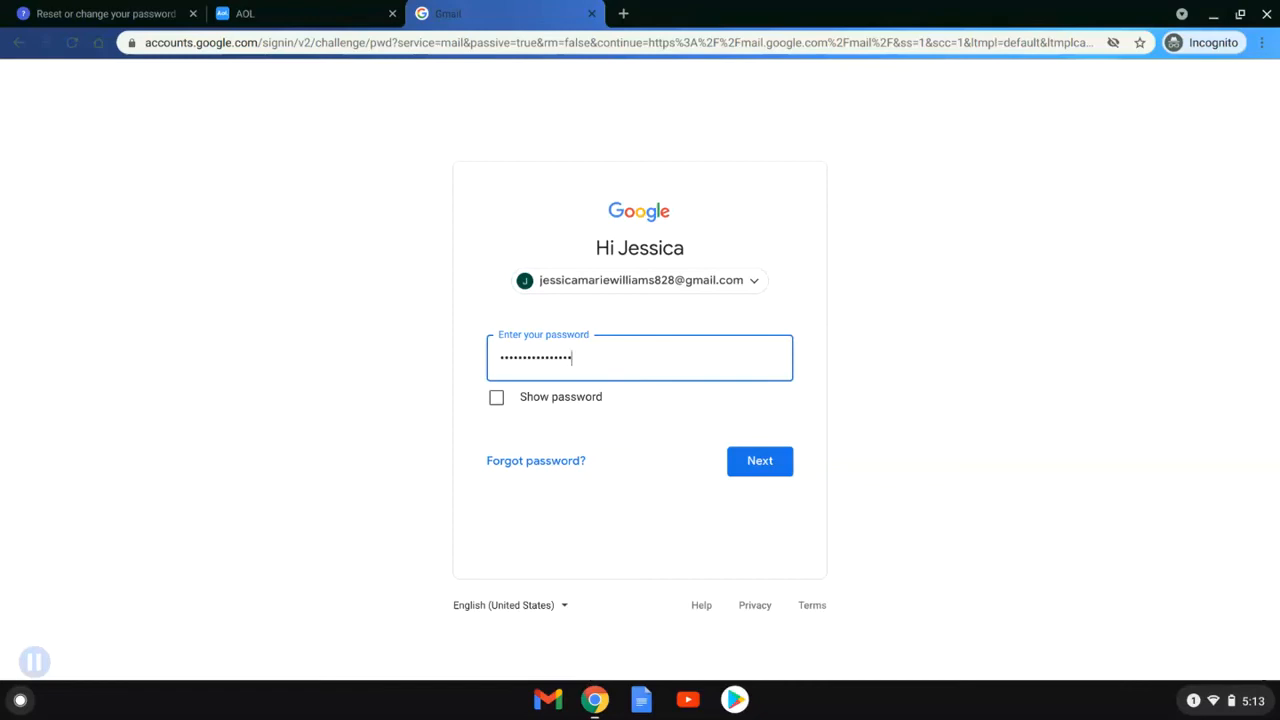
{"action": "type", "text": "•"}
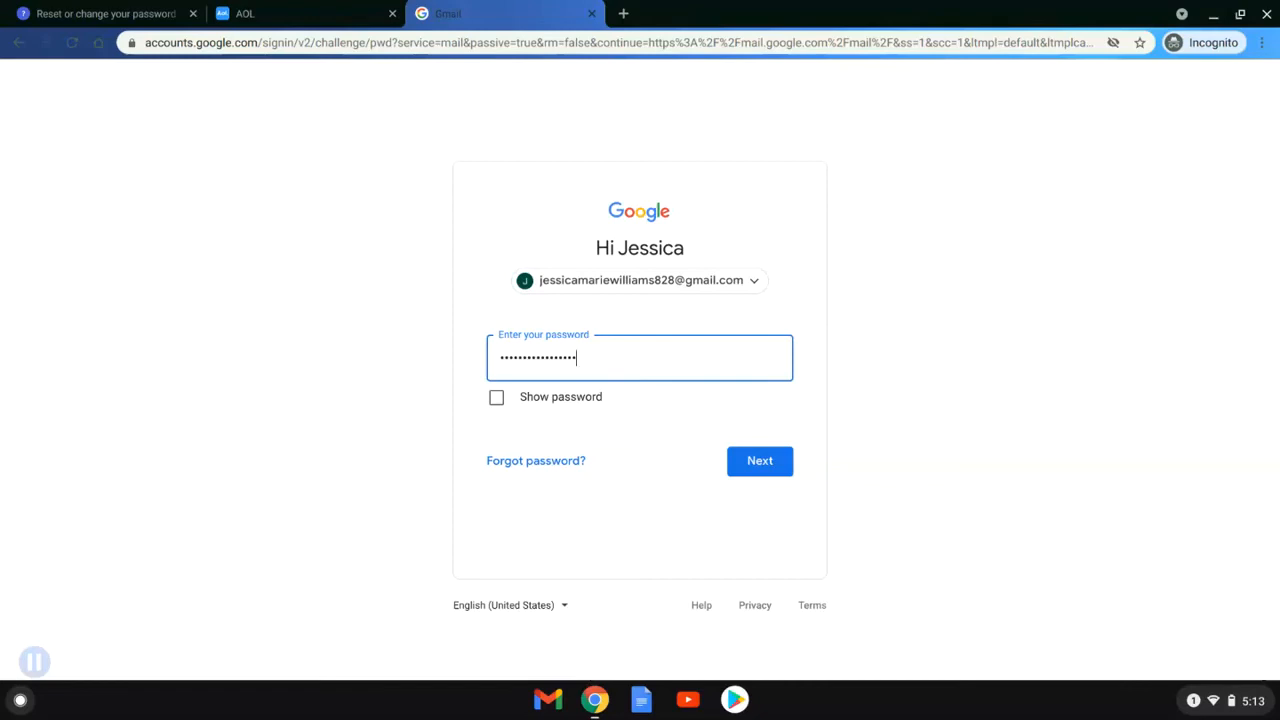
{"action": "type", "text": "•"}
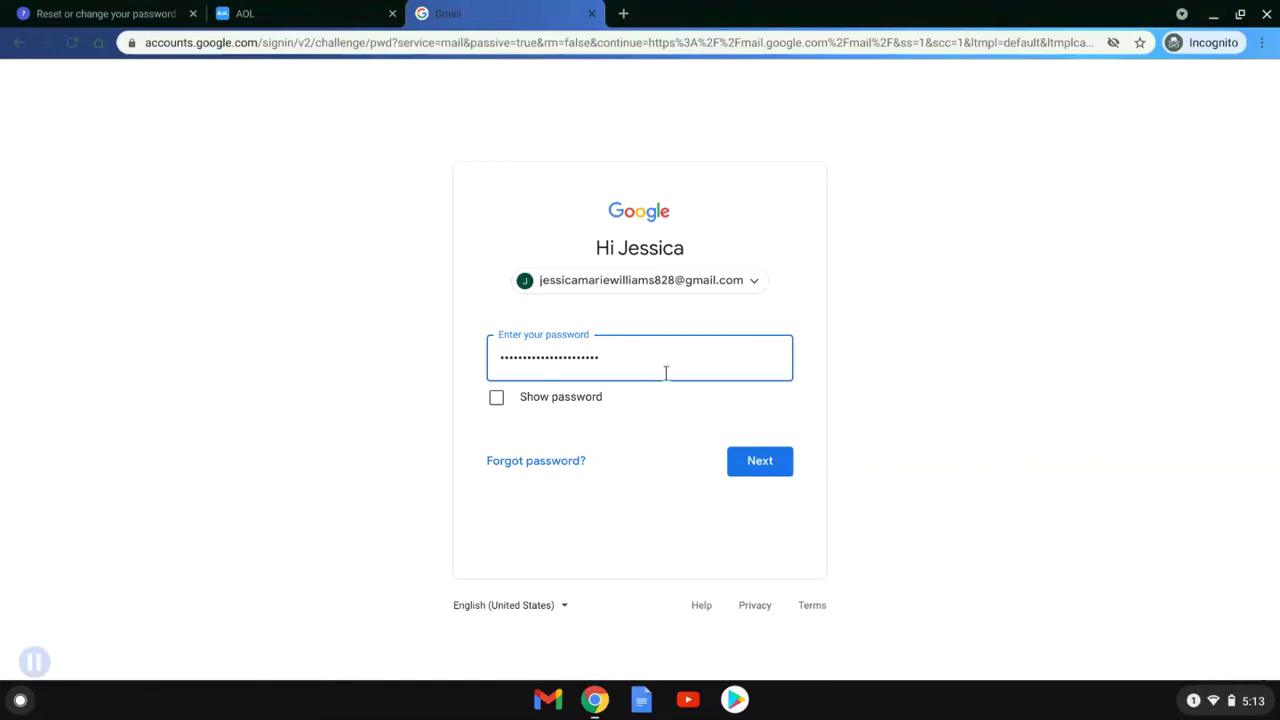
{"action": "left_click", "coordinate": [759, 461]}
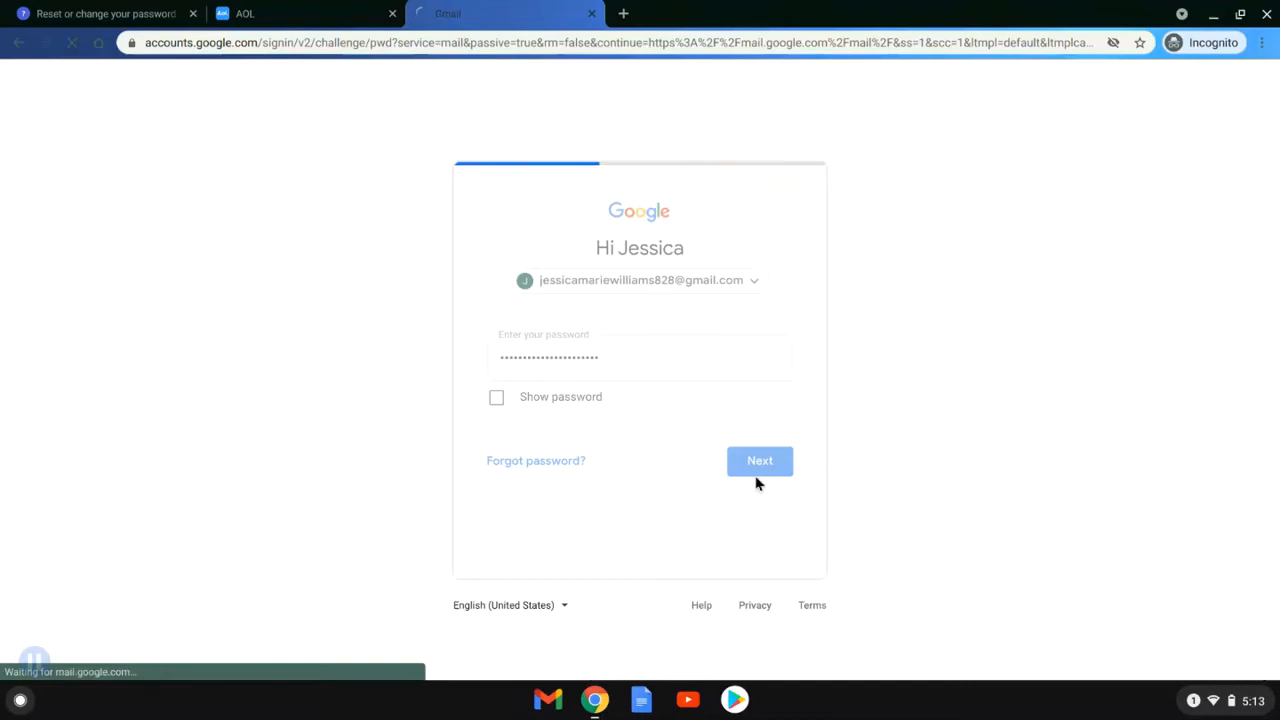
{"action": "left_click", "coordinate": [759, 461]}
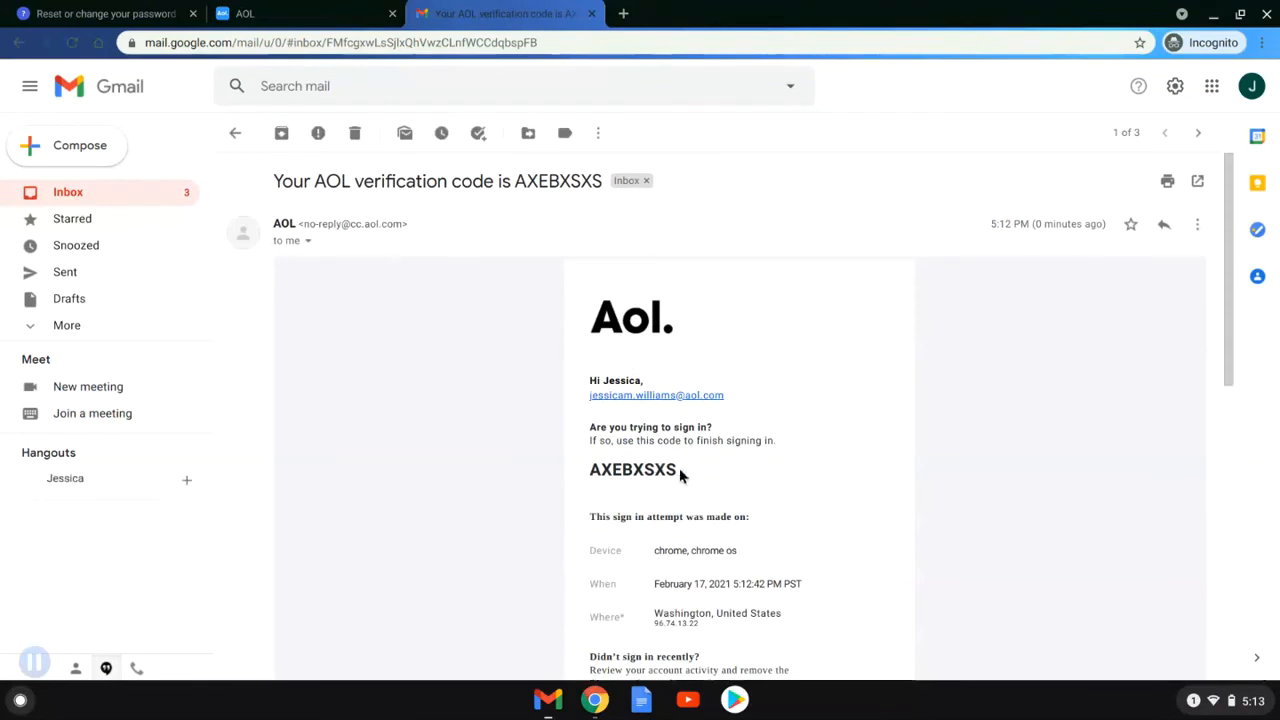
{"action": "double_click", "coordinate": [632, 470]}
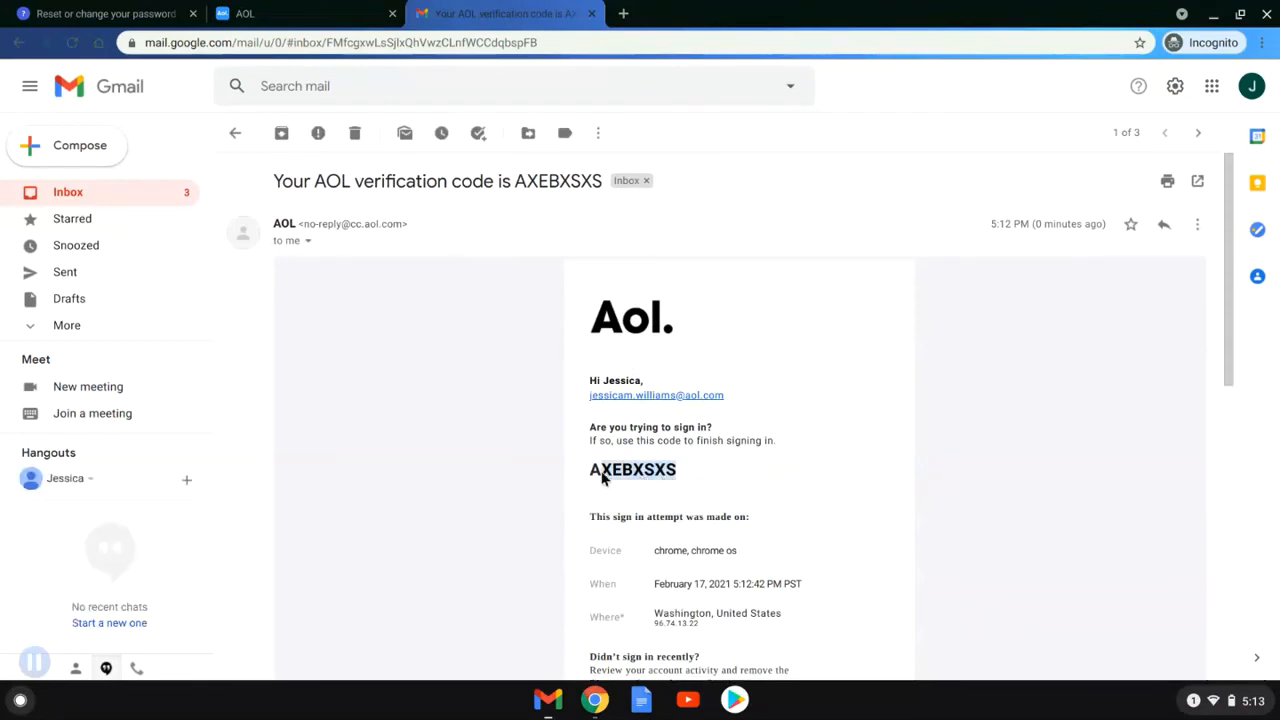
{"action": "double_click", "coordinate": [633, 470]}
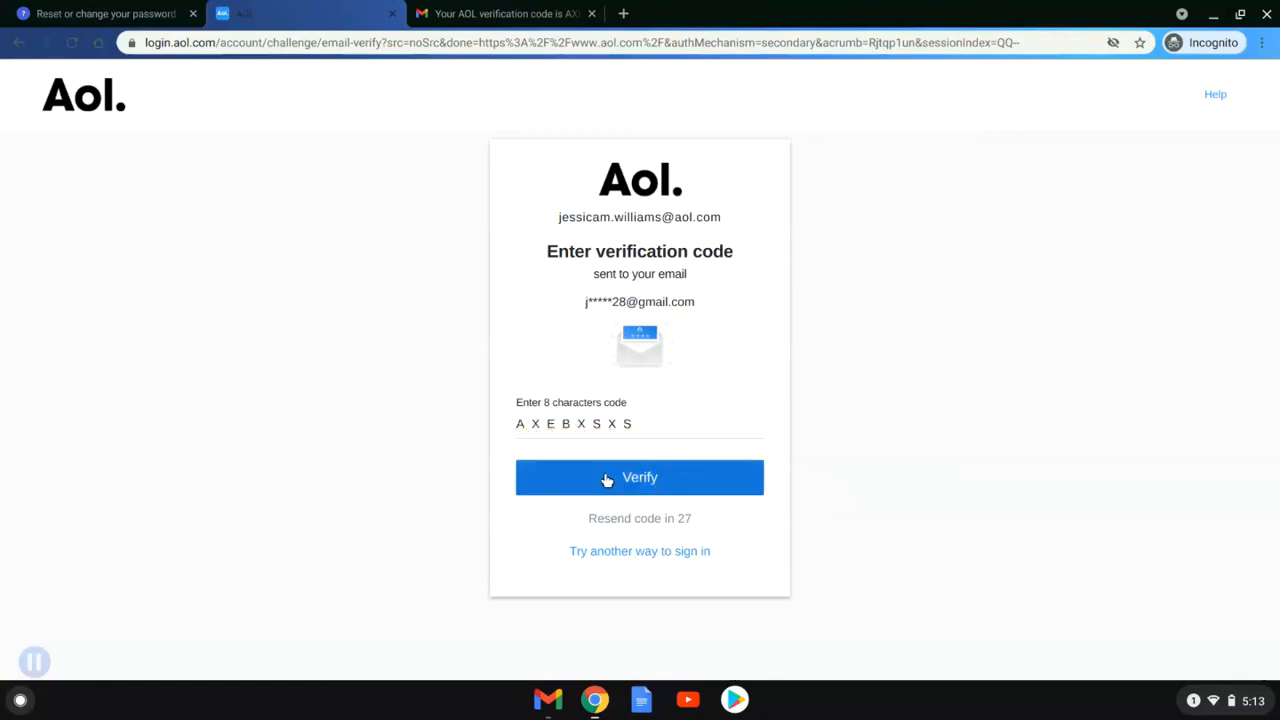
{"action": "left_click", "coordinate": [639, 477]}
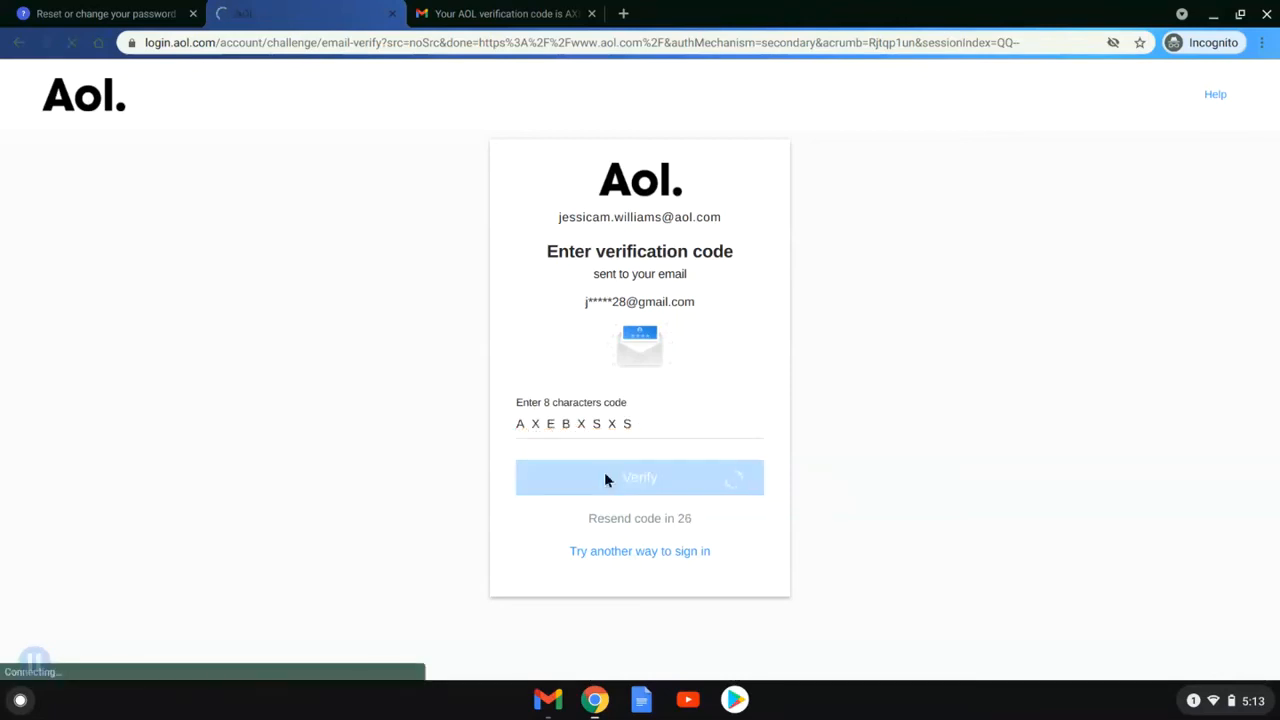
{"action": "left_click", "coordinate": [608, 478]}
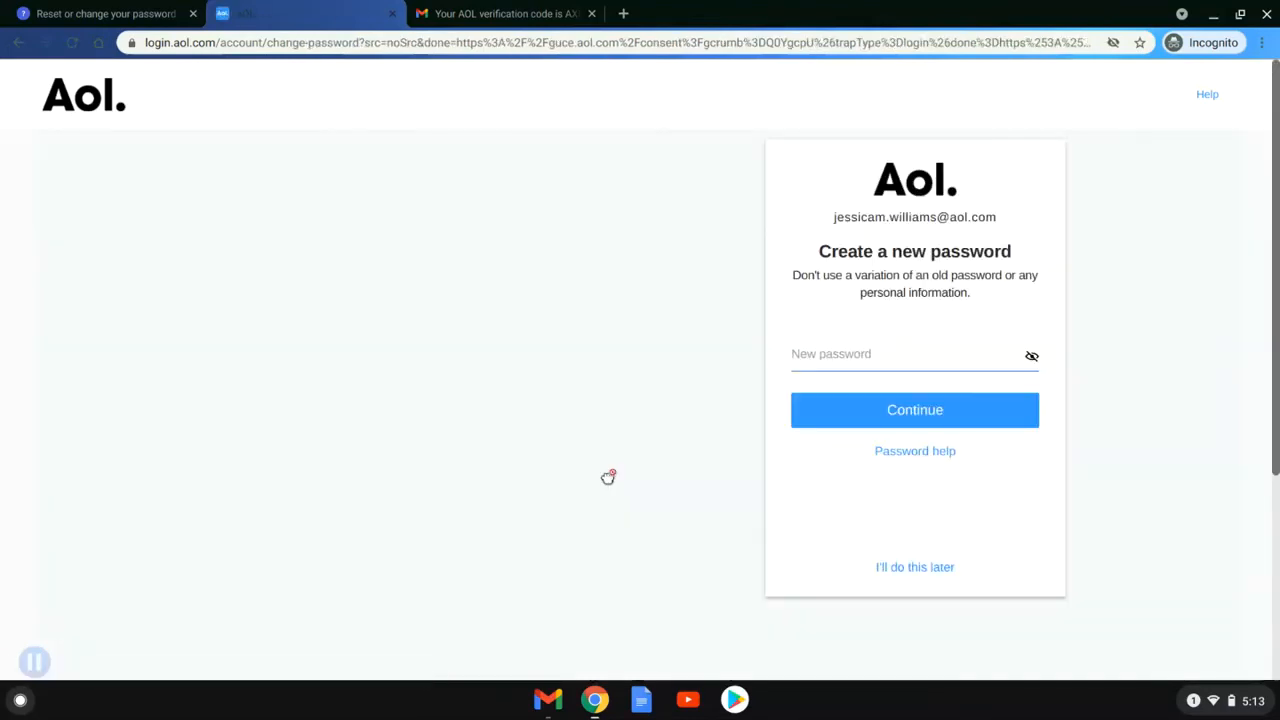
{"action": "mouse_move", "coordinate": [966, 618]}
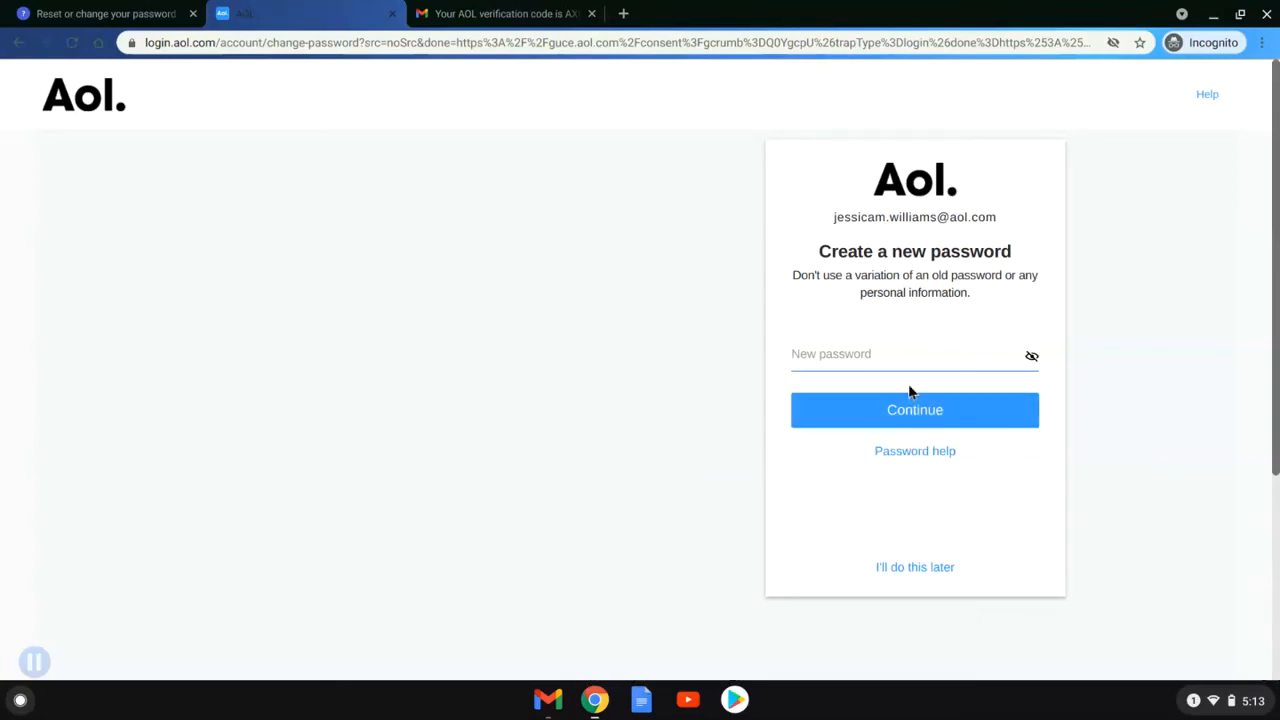
{"action": "mouse_move", "coordinate": [909, 381]}
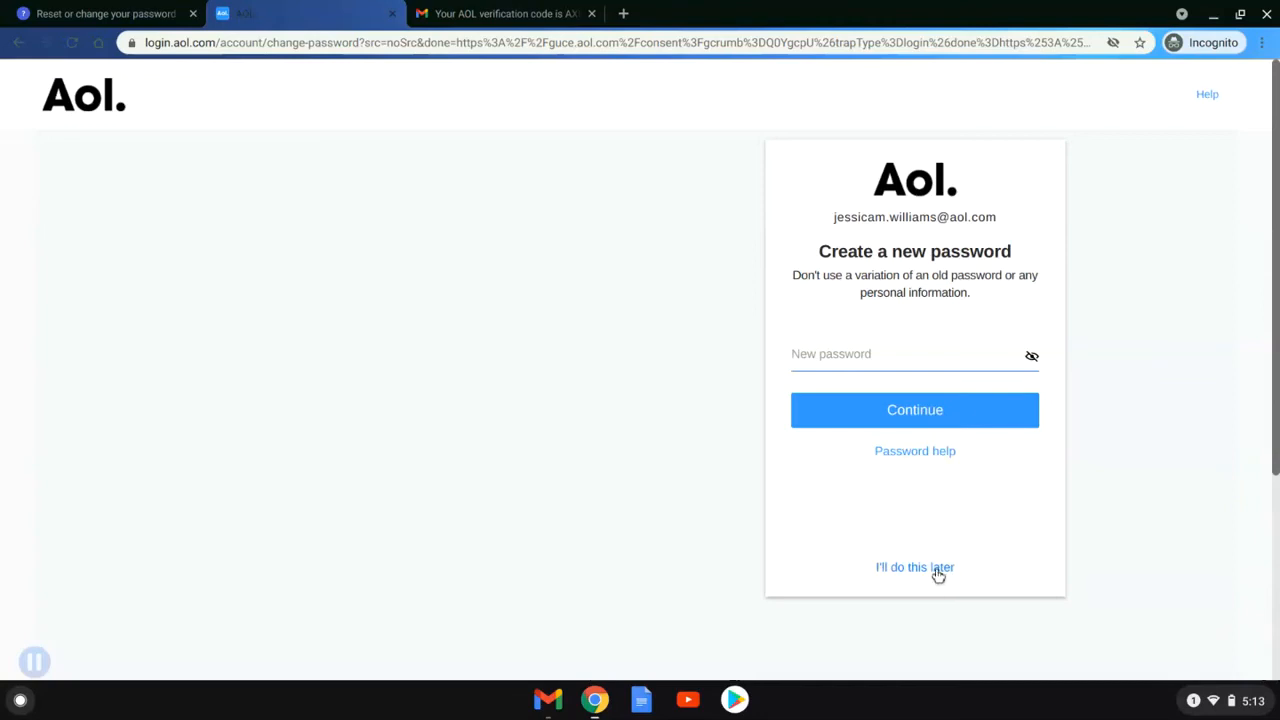
{"action": "left_click", "coordinate": [914, 567]}
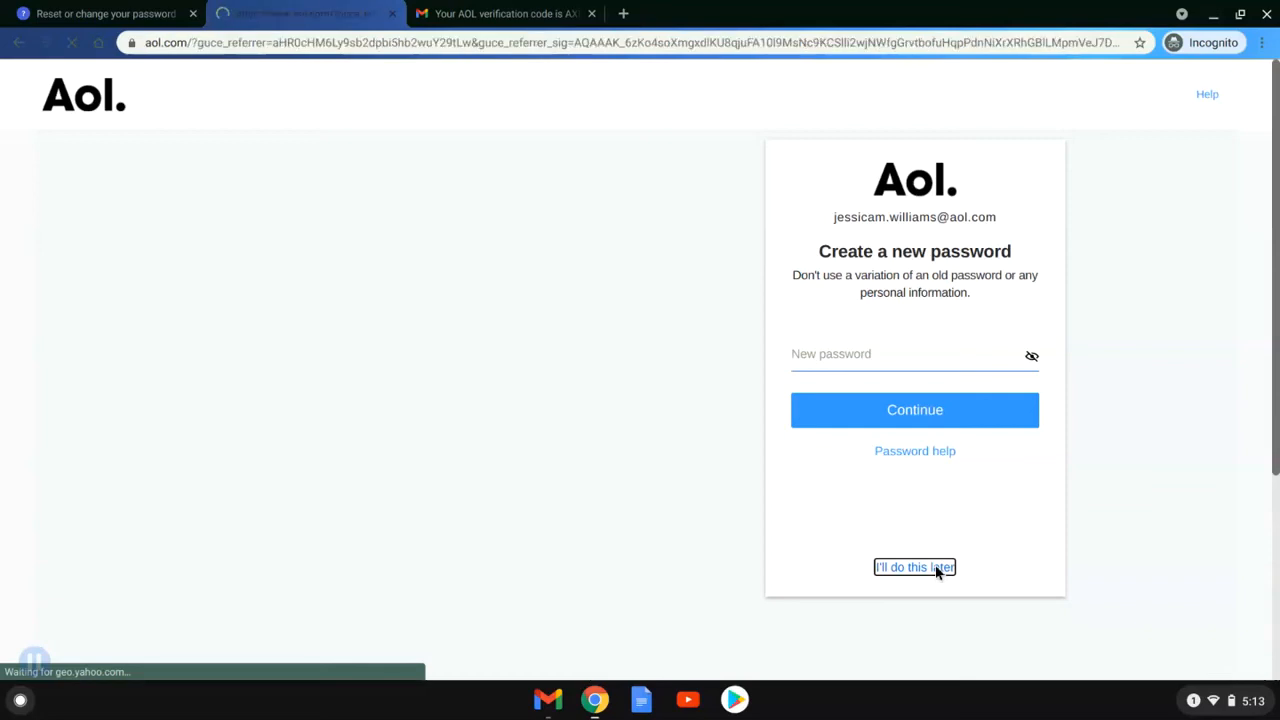
From the signed-in AOL home page, open Mail in the left sidebar.
{"action": "left_click", "coordinate": [914, 567]}
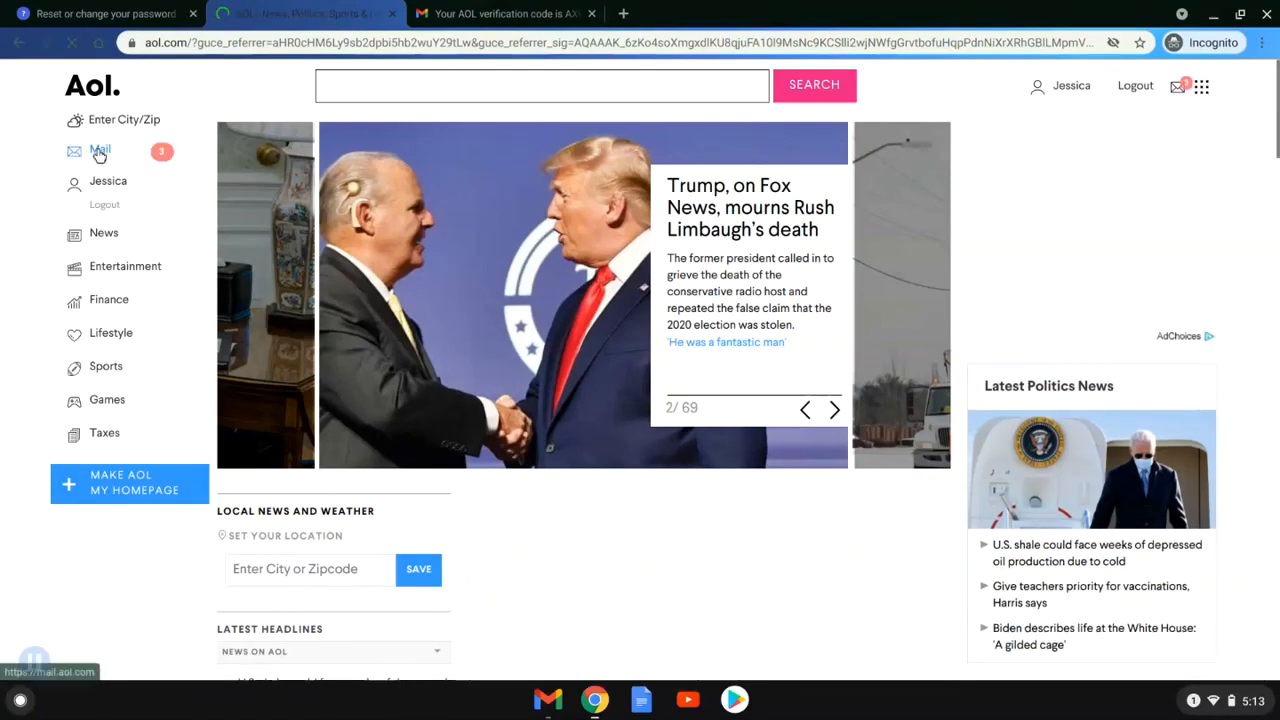
{"action": "left_click", "coordinate": [97, 150]}
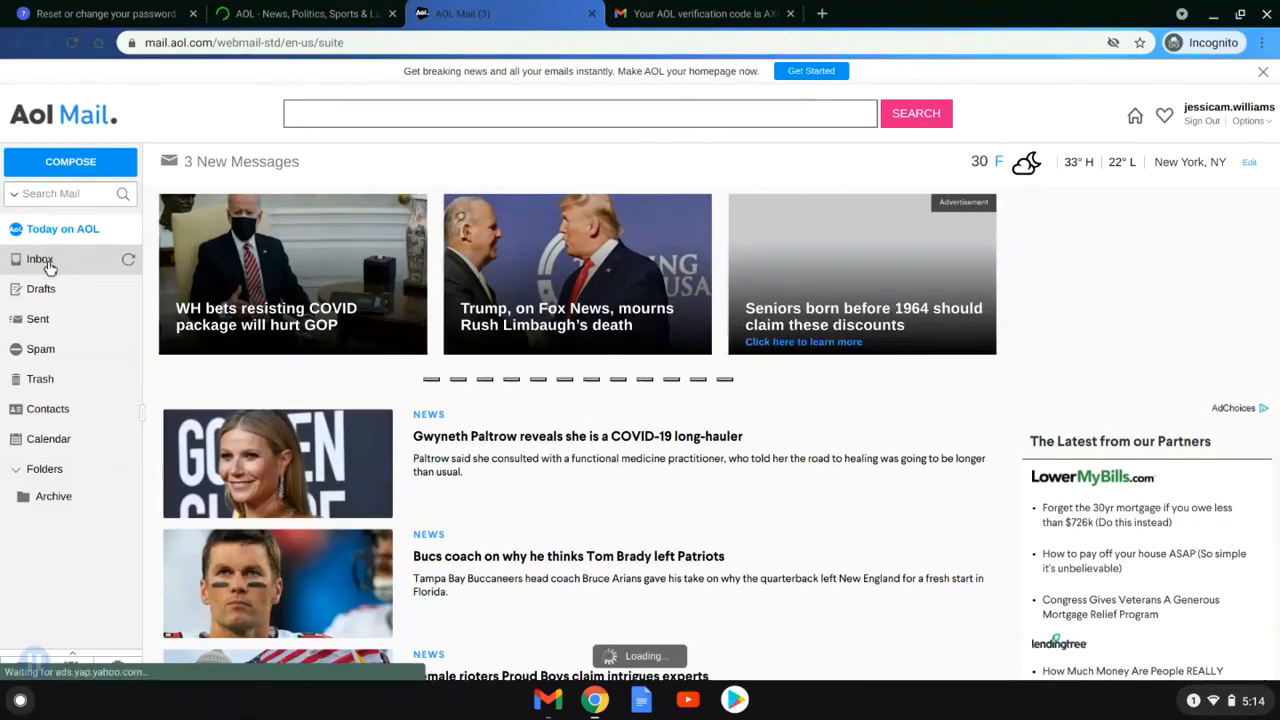
Show the inbox's recent verification emails, then sign out of the AOL account.
{"action": "left_click", "coordinate": [40, 259]}
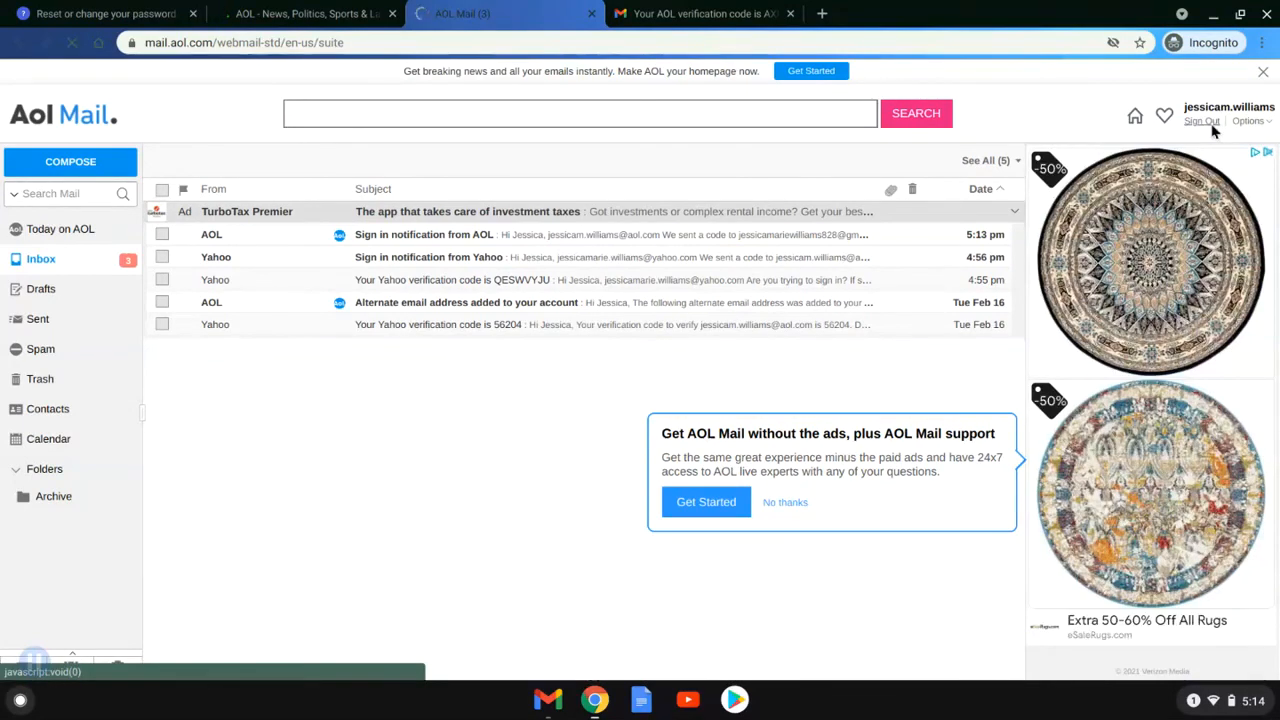
{"action": "left_click", "coordinate": [1199, 121]}
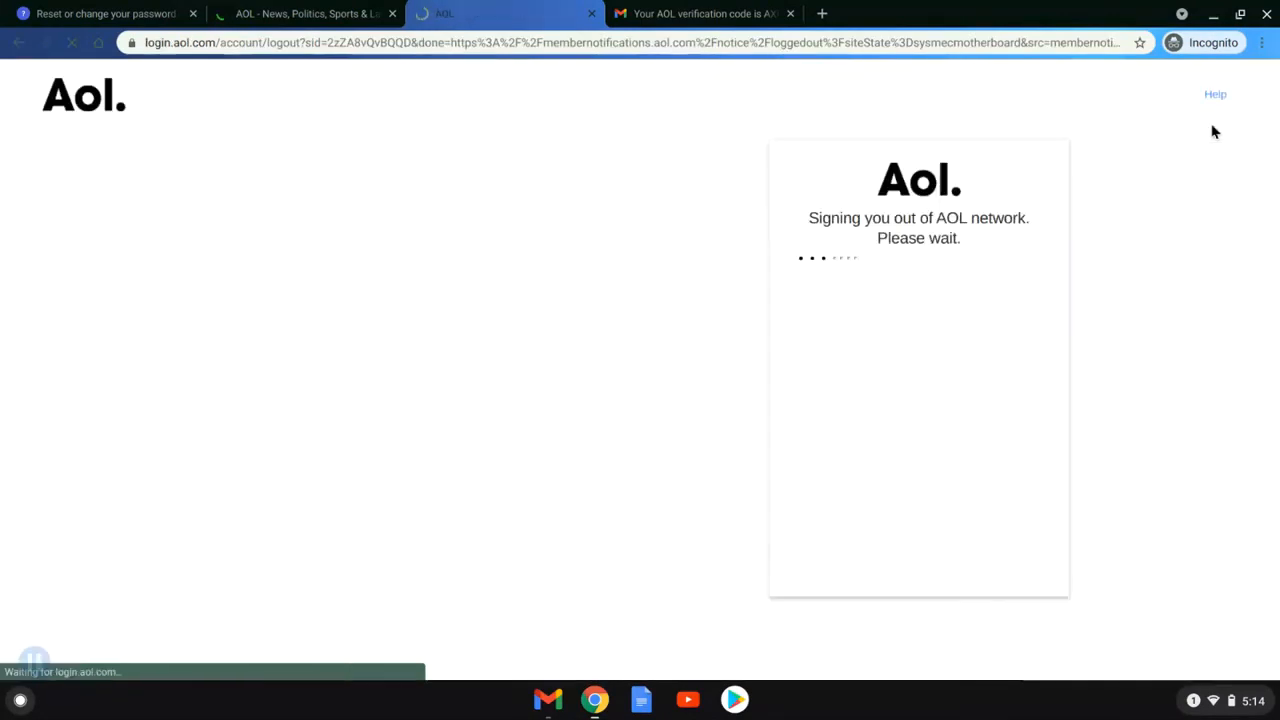